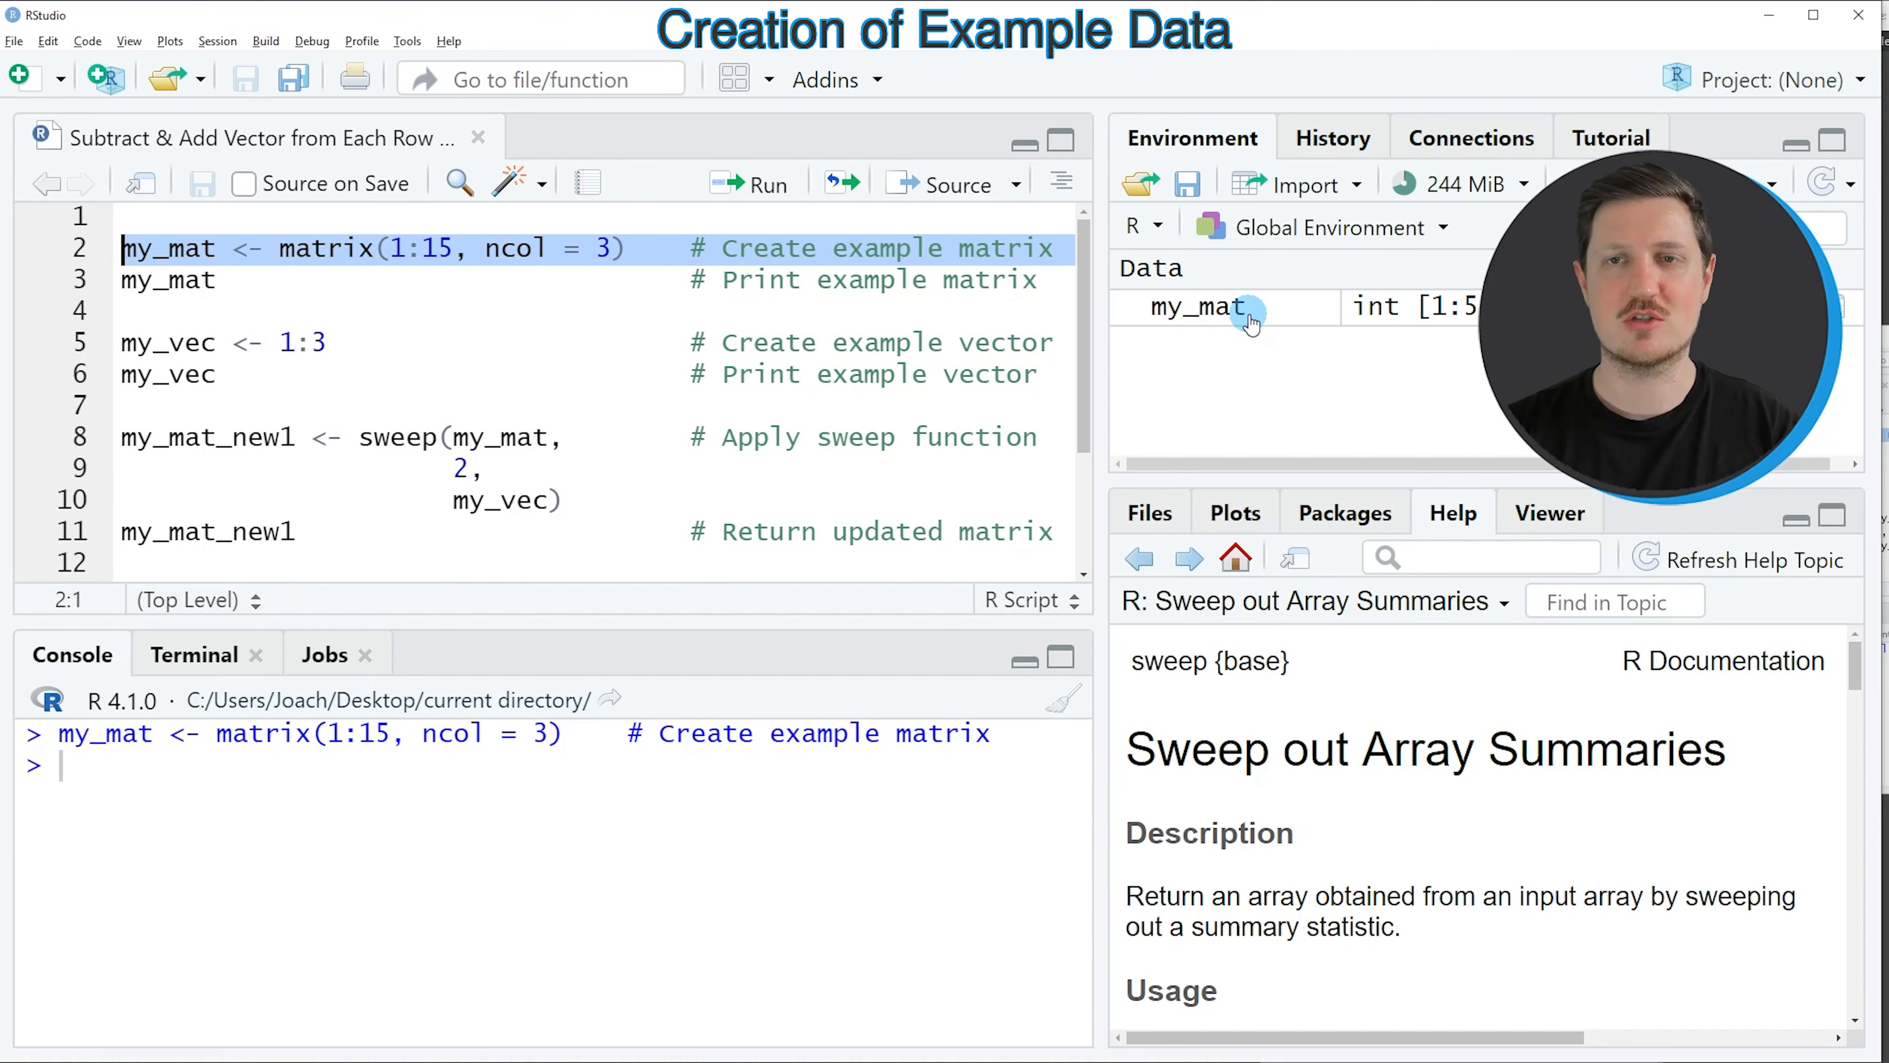
mouse_move(1217, 311)
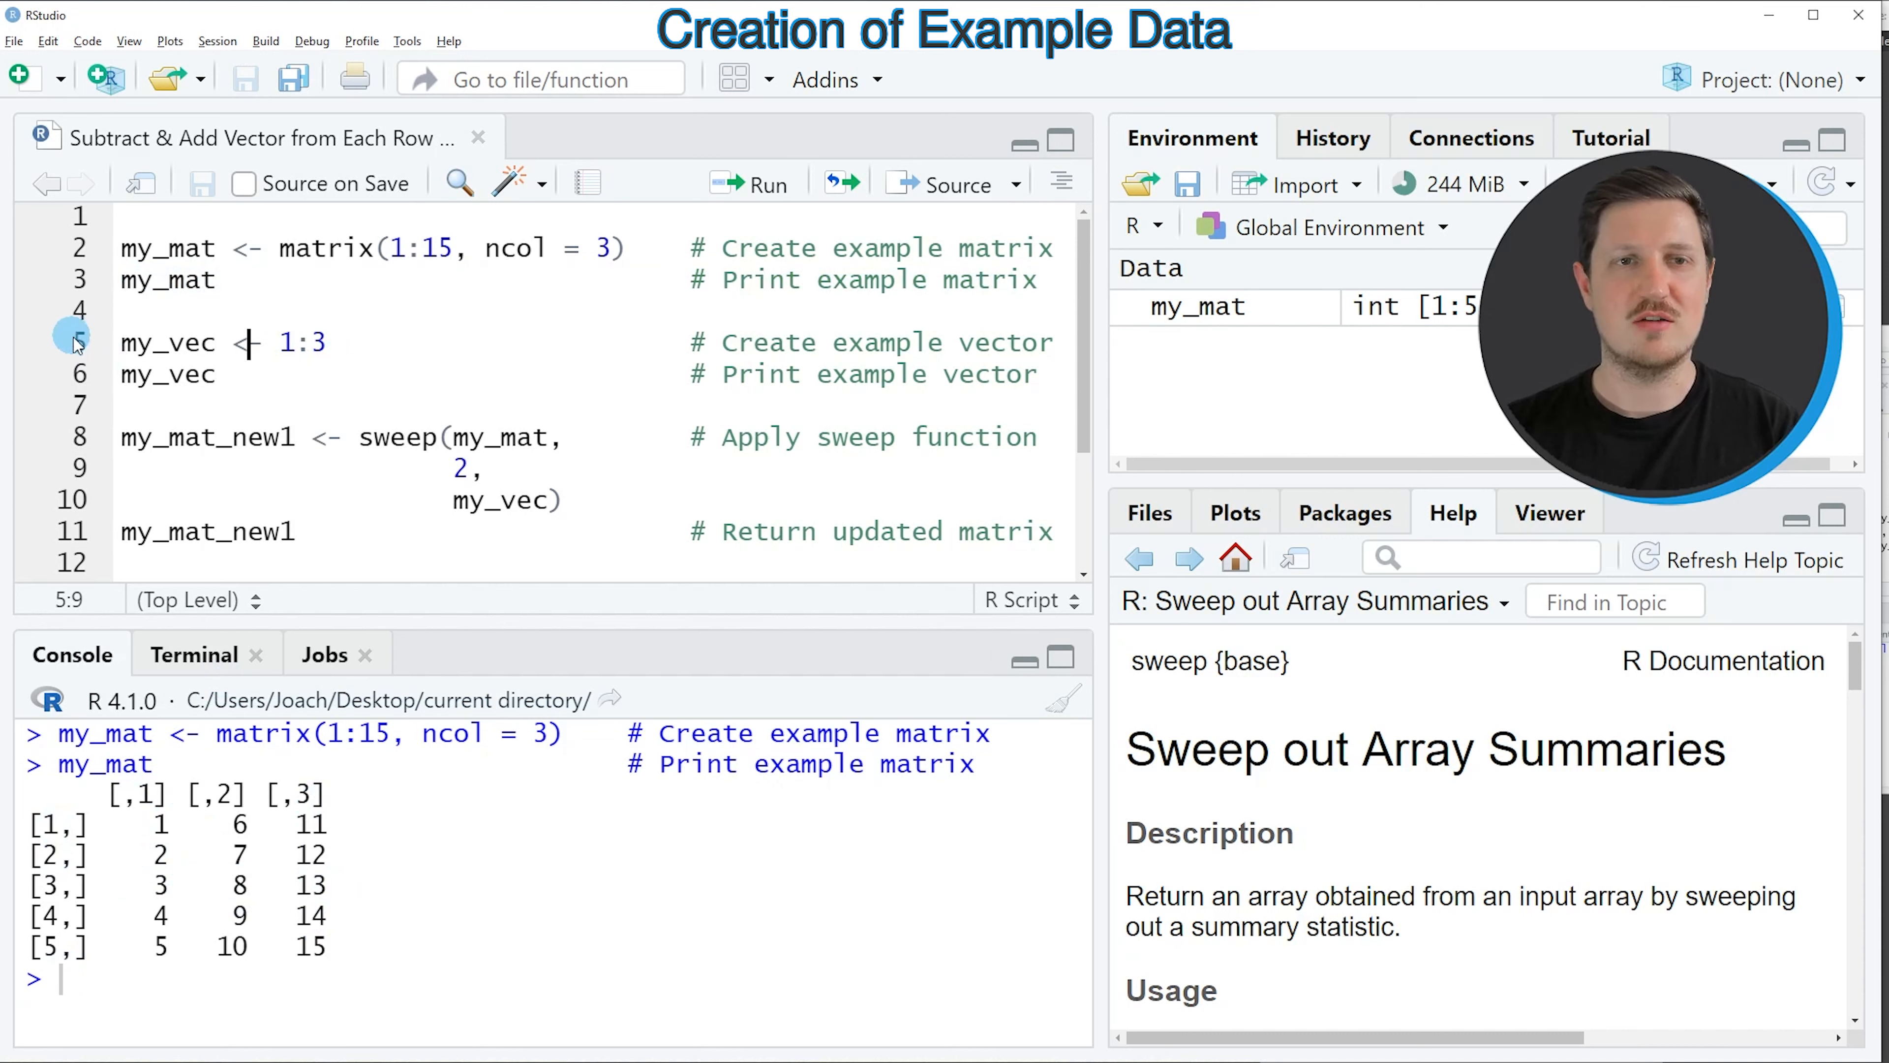
Run the line defining my_vec as 1:3 and print it as 1 2 3 in the console
click(75, 343)
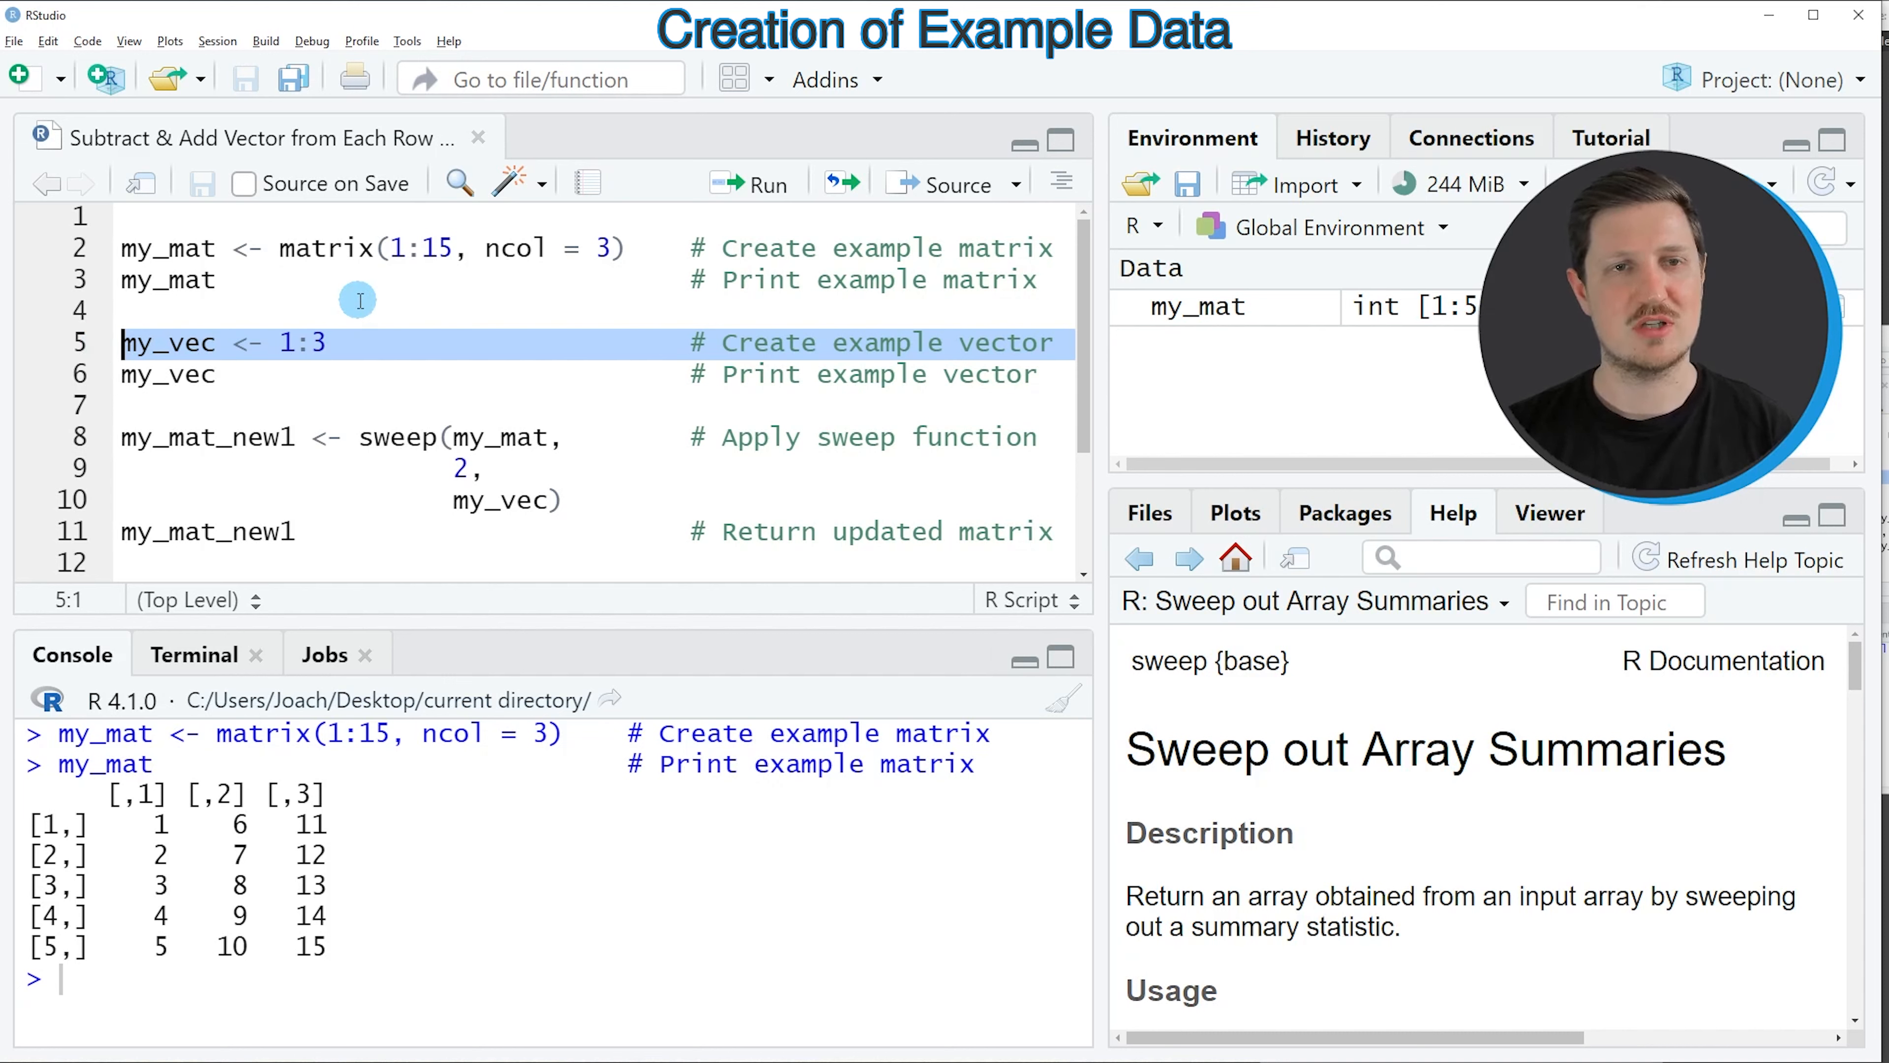
click(749, 184)
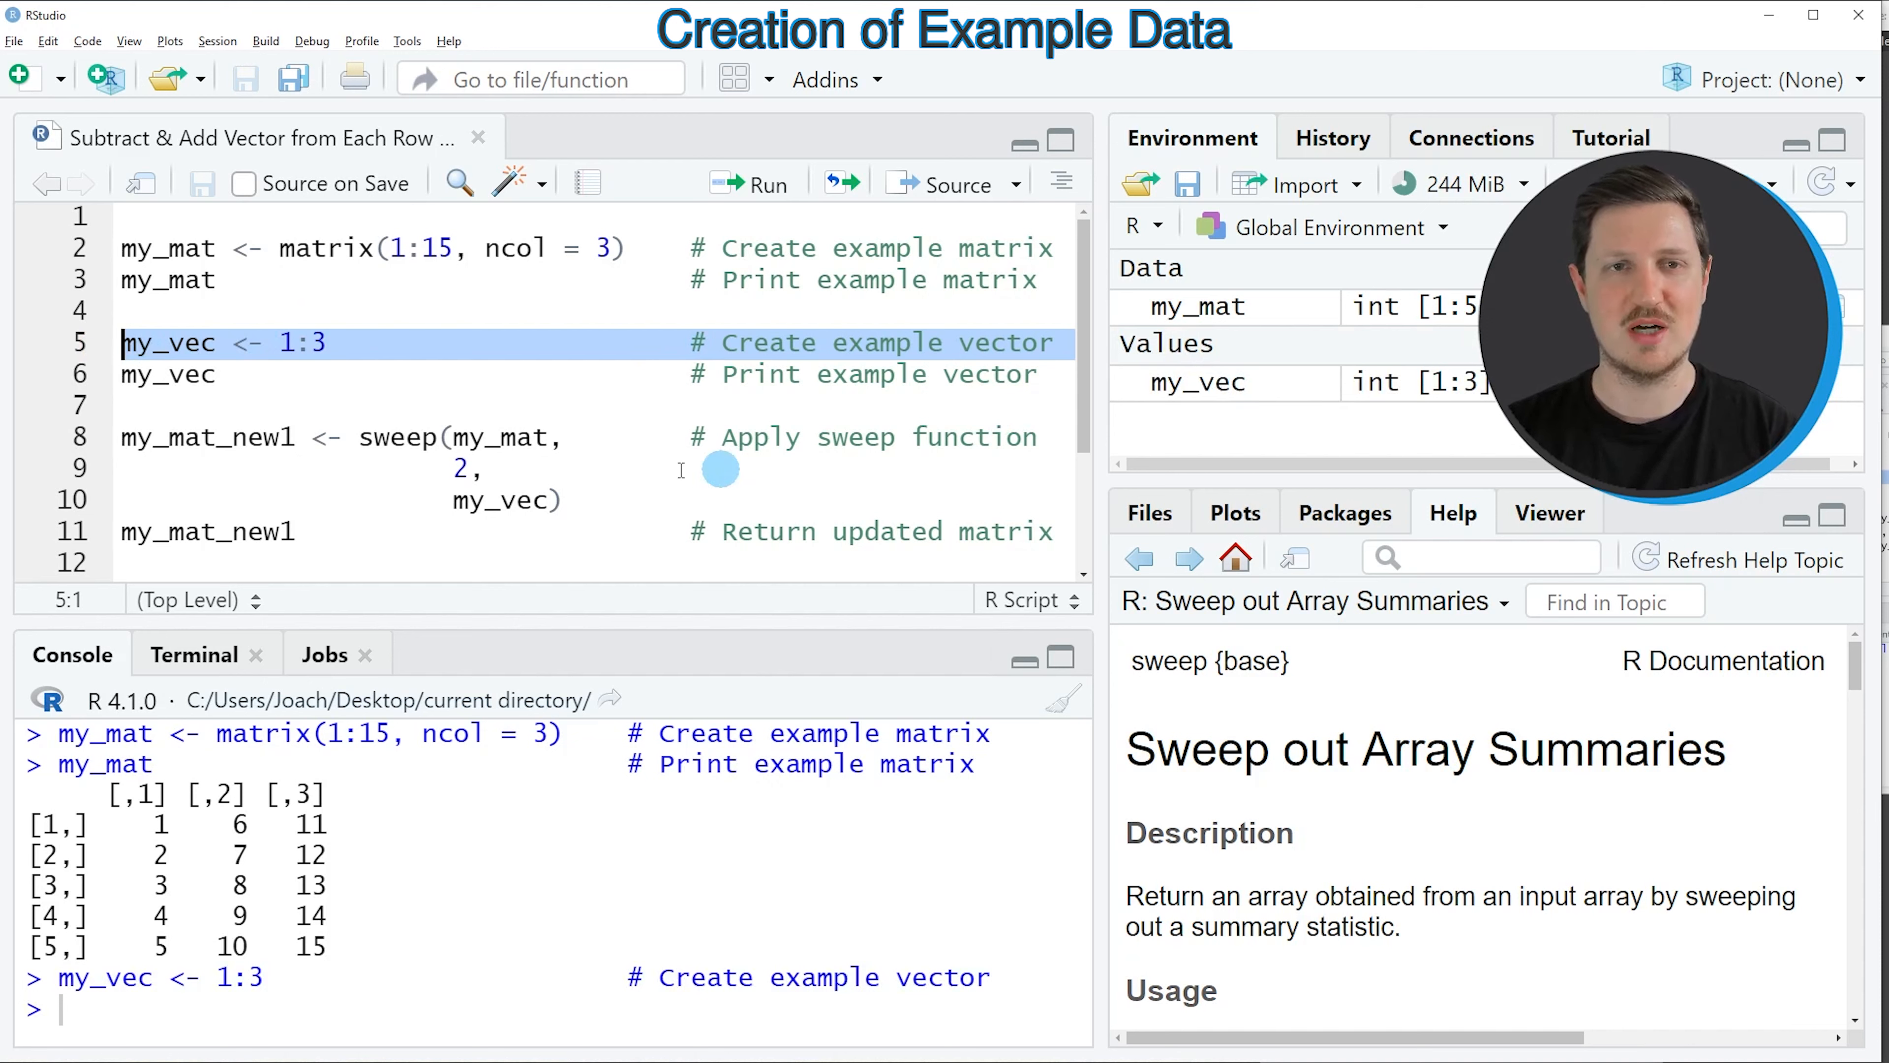
click(168, 375)
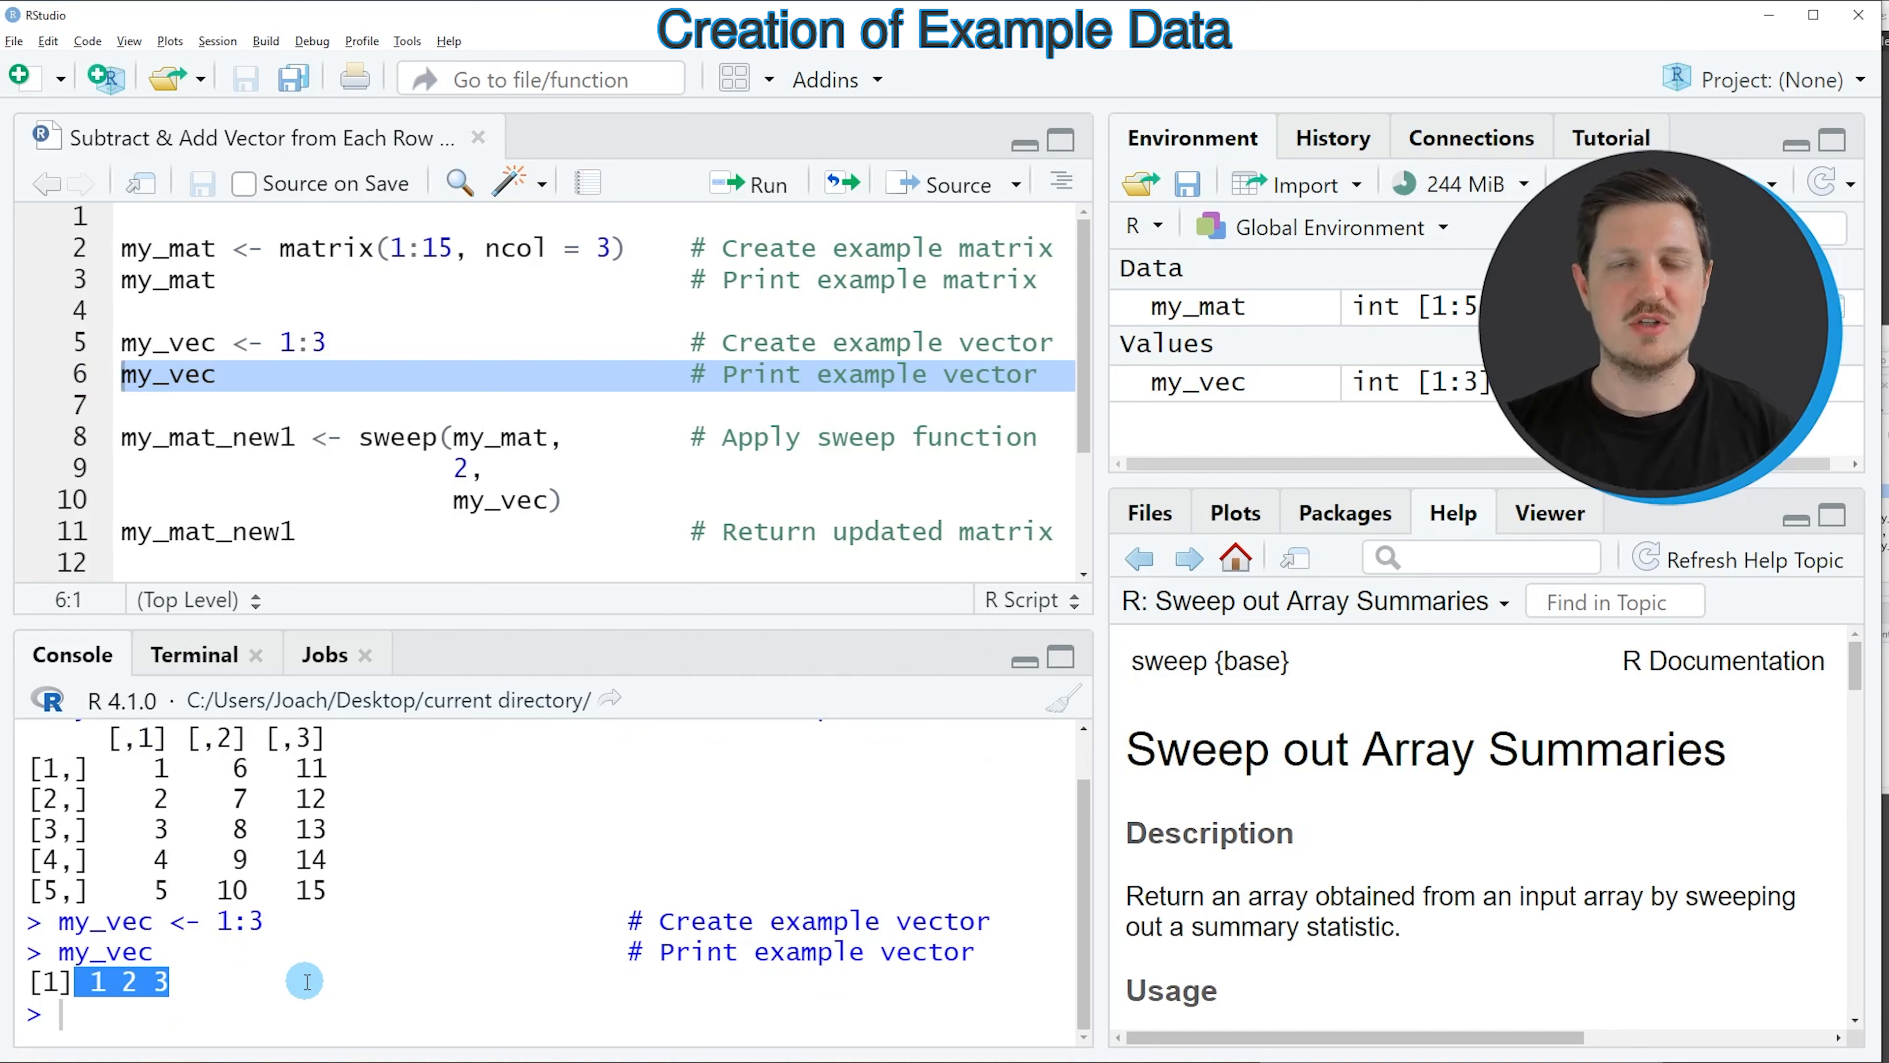
mouse_move(203, 1002)
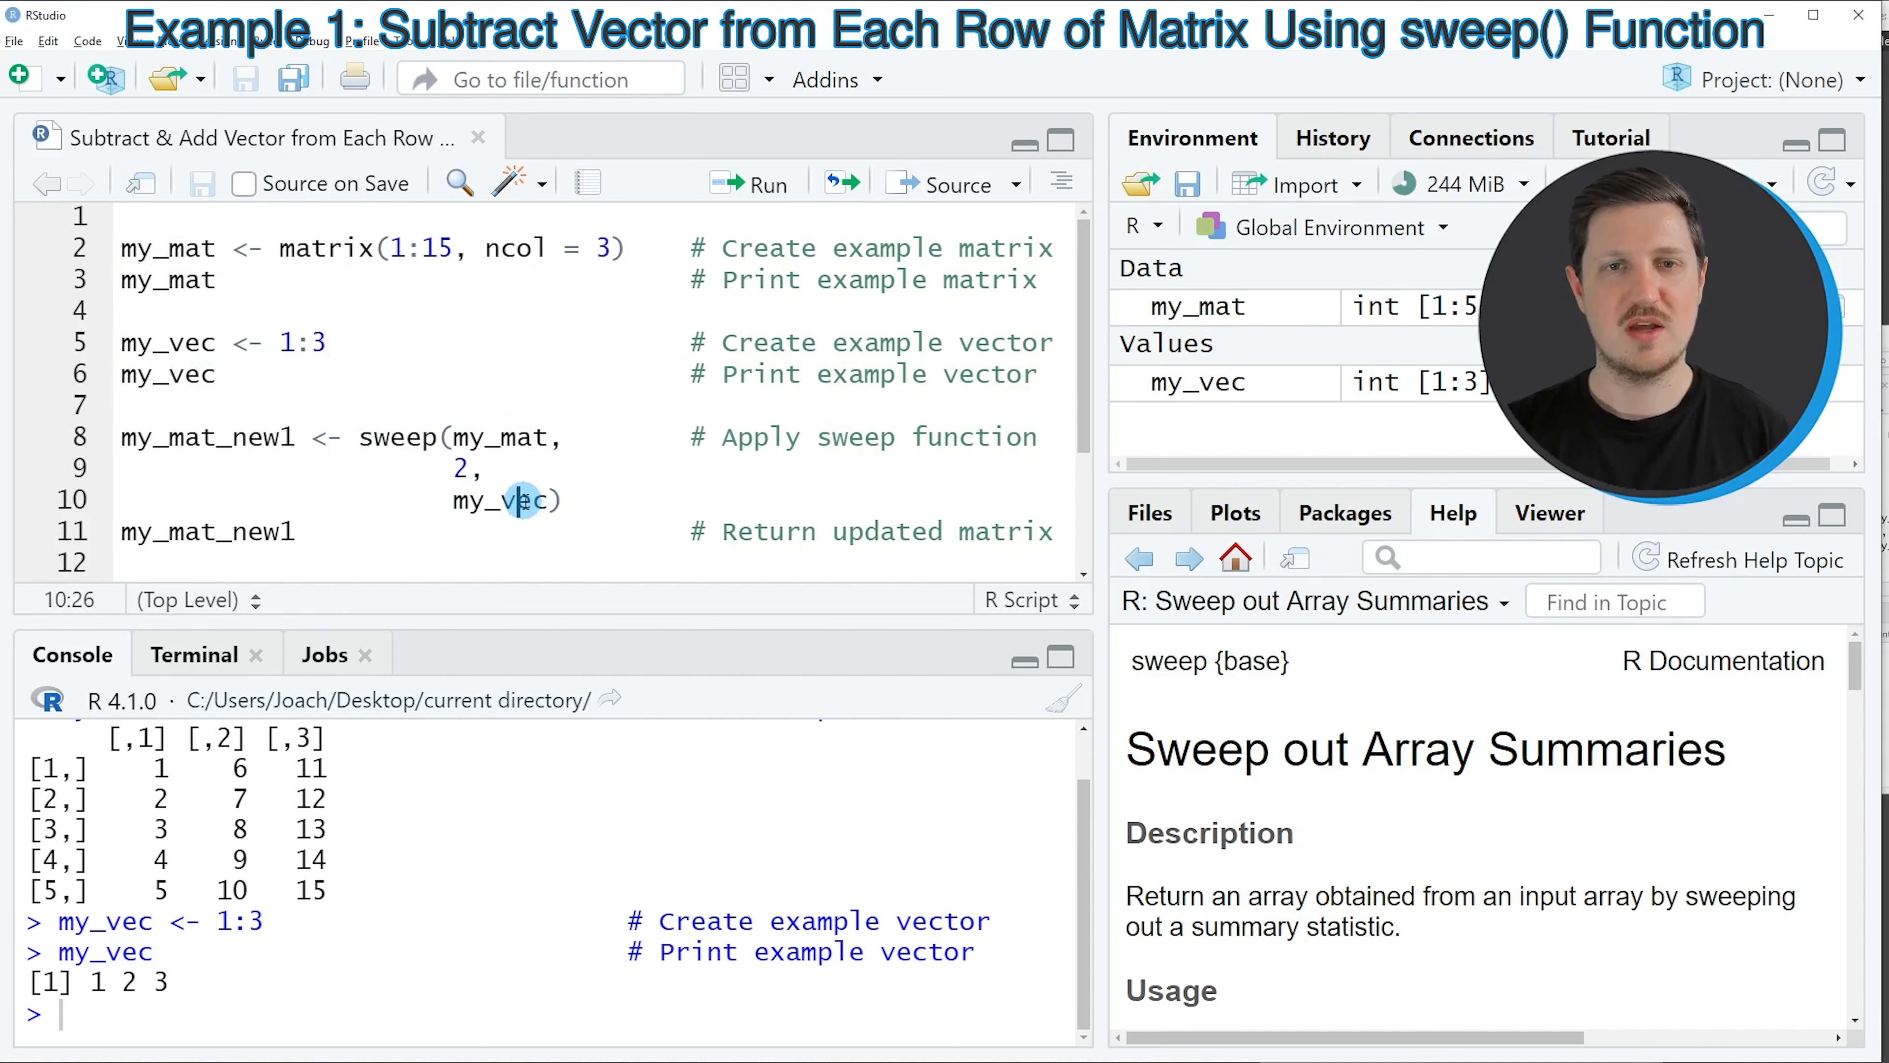
Run sweep(my_mat, 2, my_vec) to create my_mat_new1 with the vector subtracted by row
double_click(505, 500)
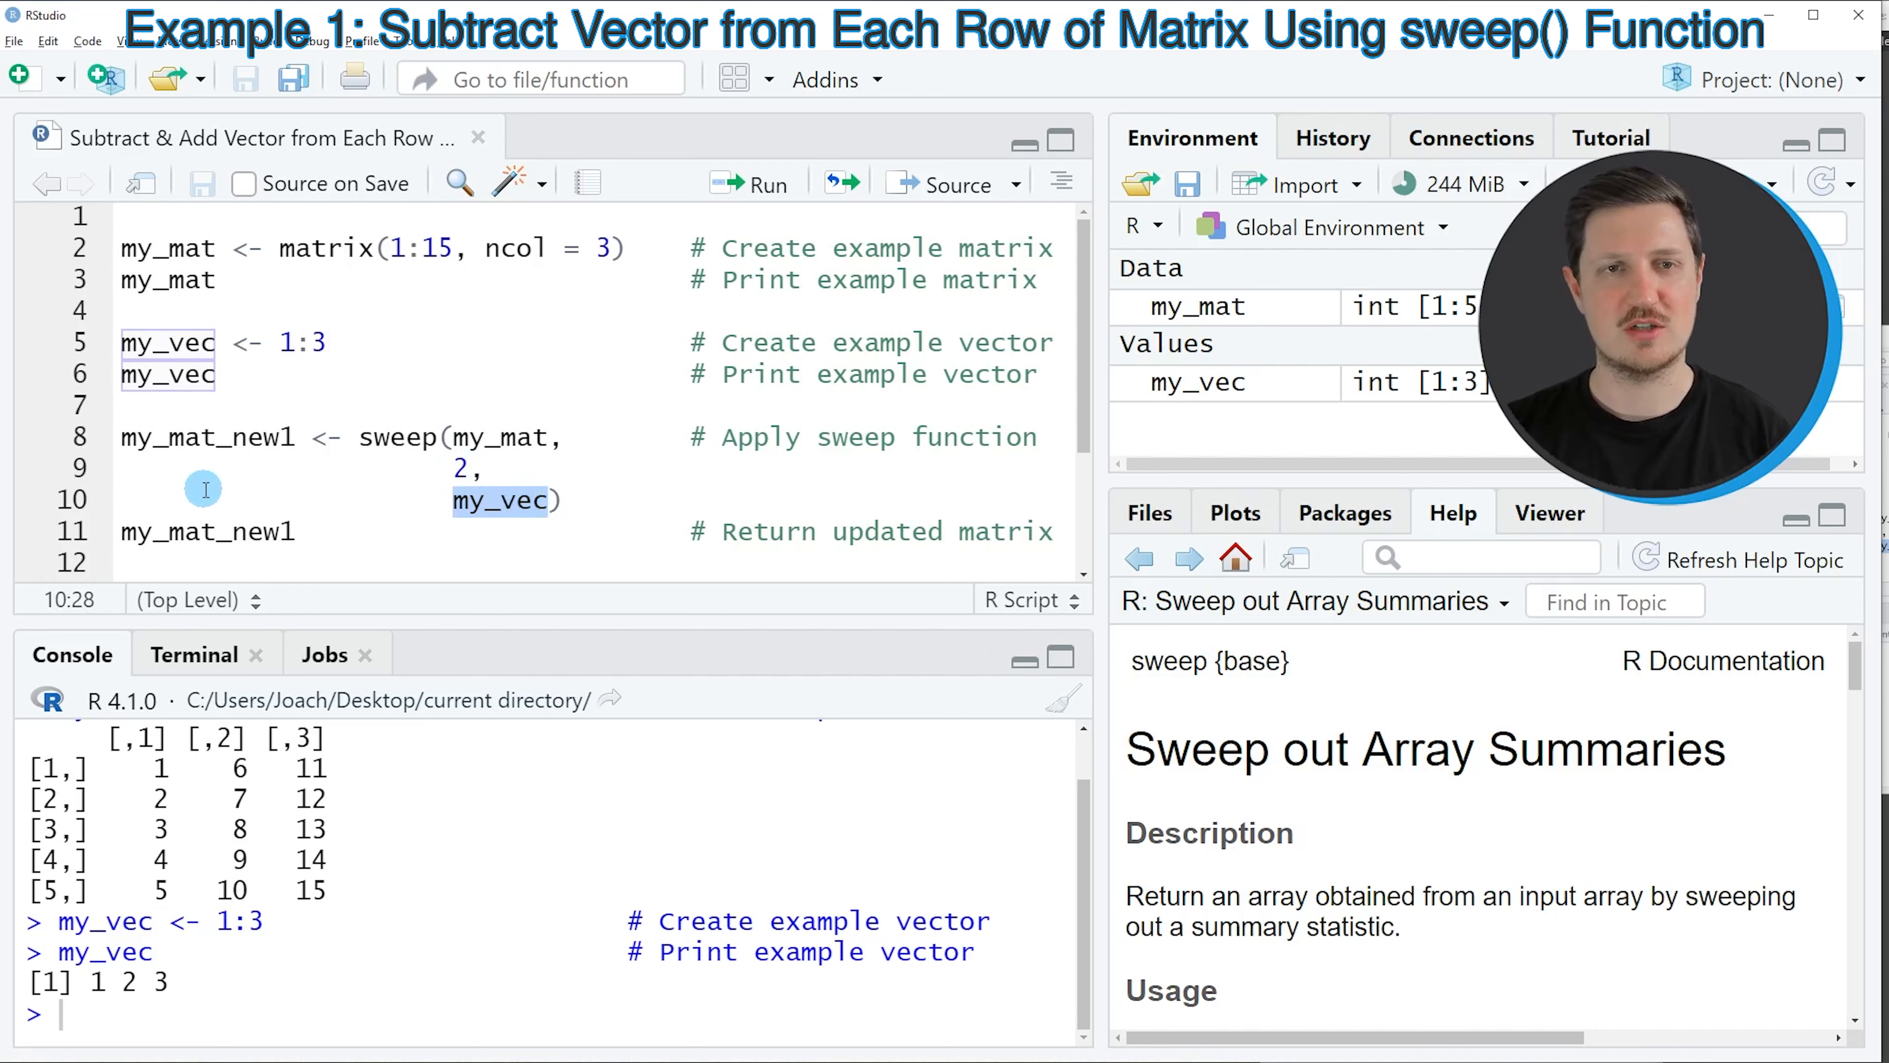
drag(359, 436, 562, 499)
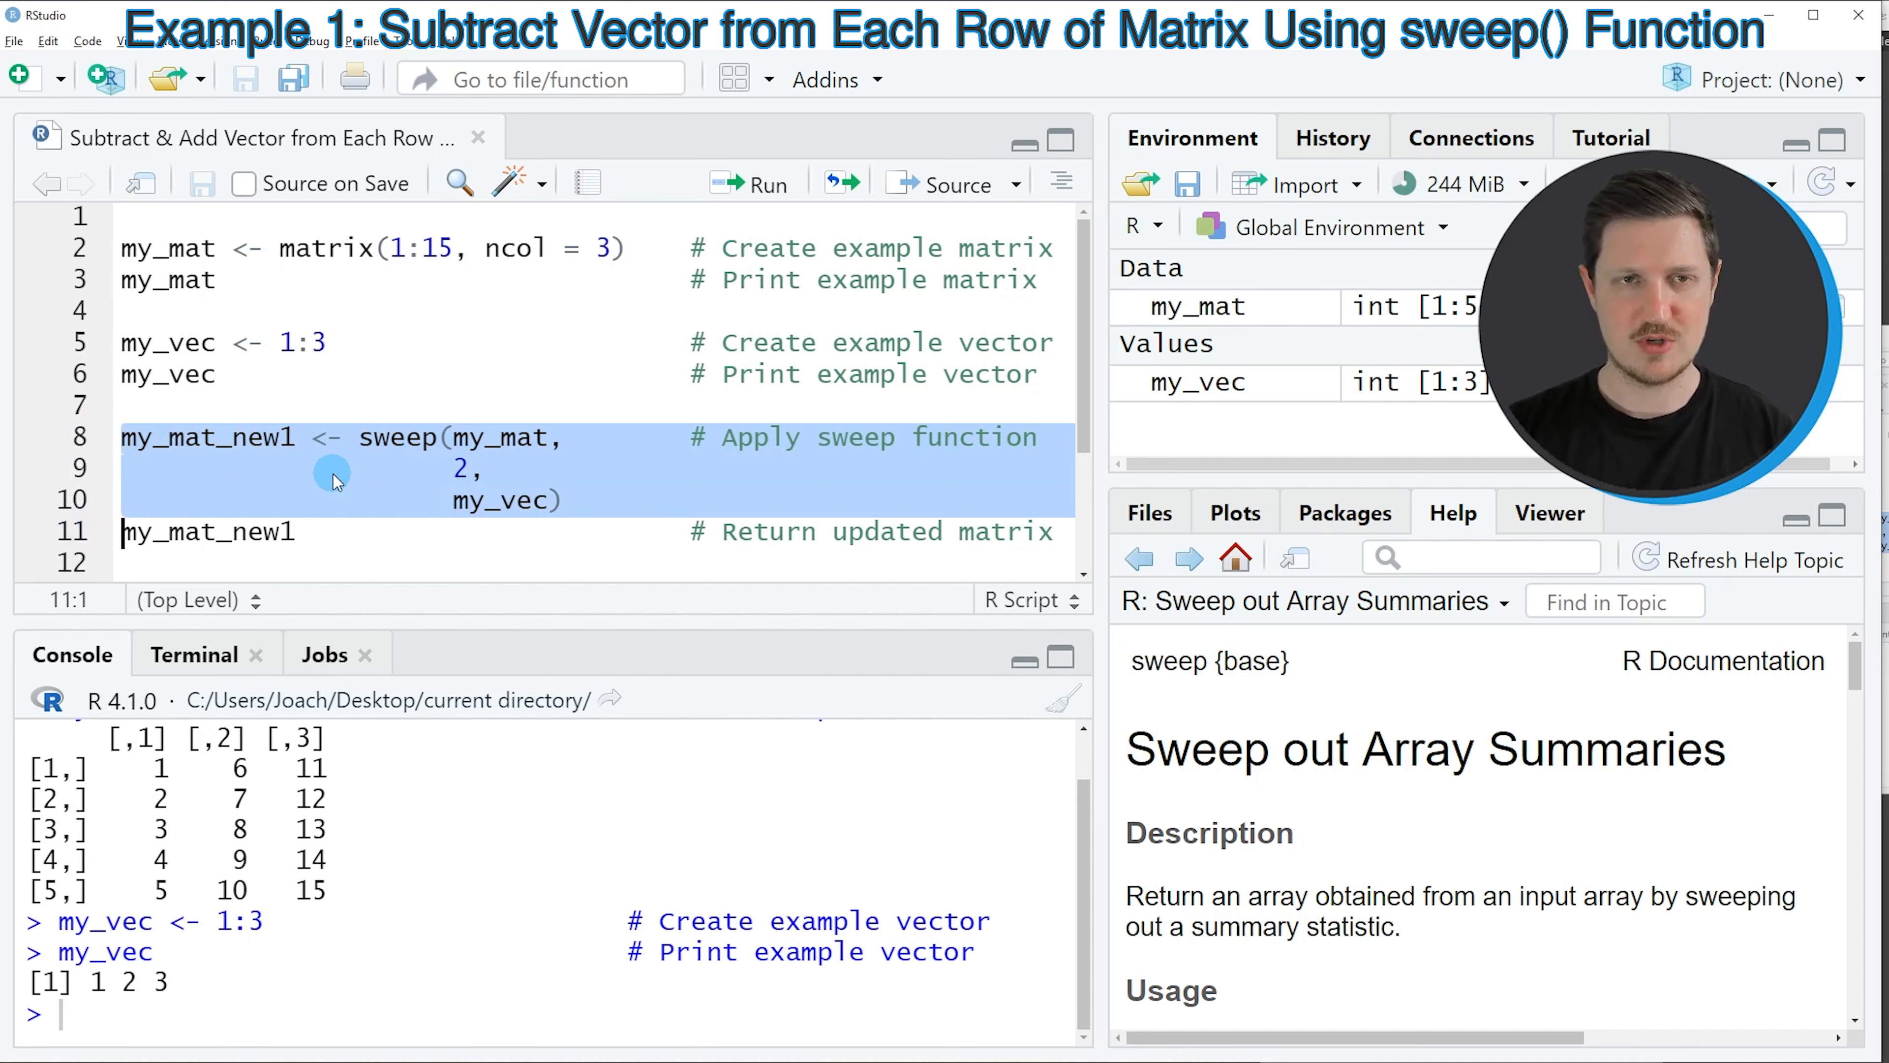
click(752, 183)
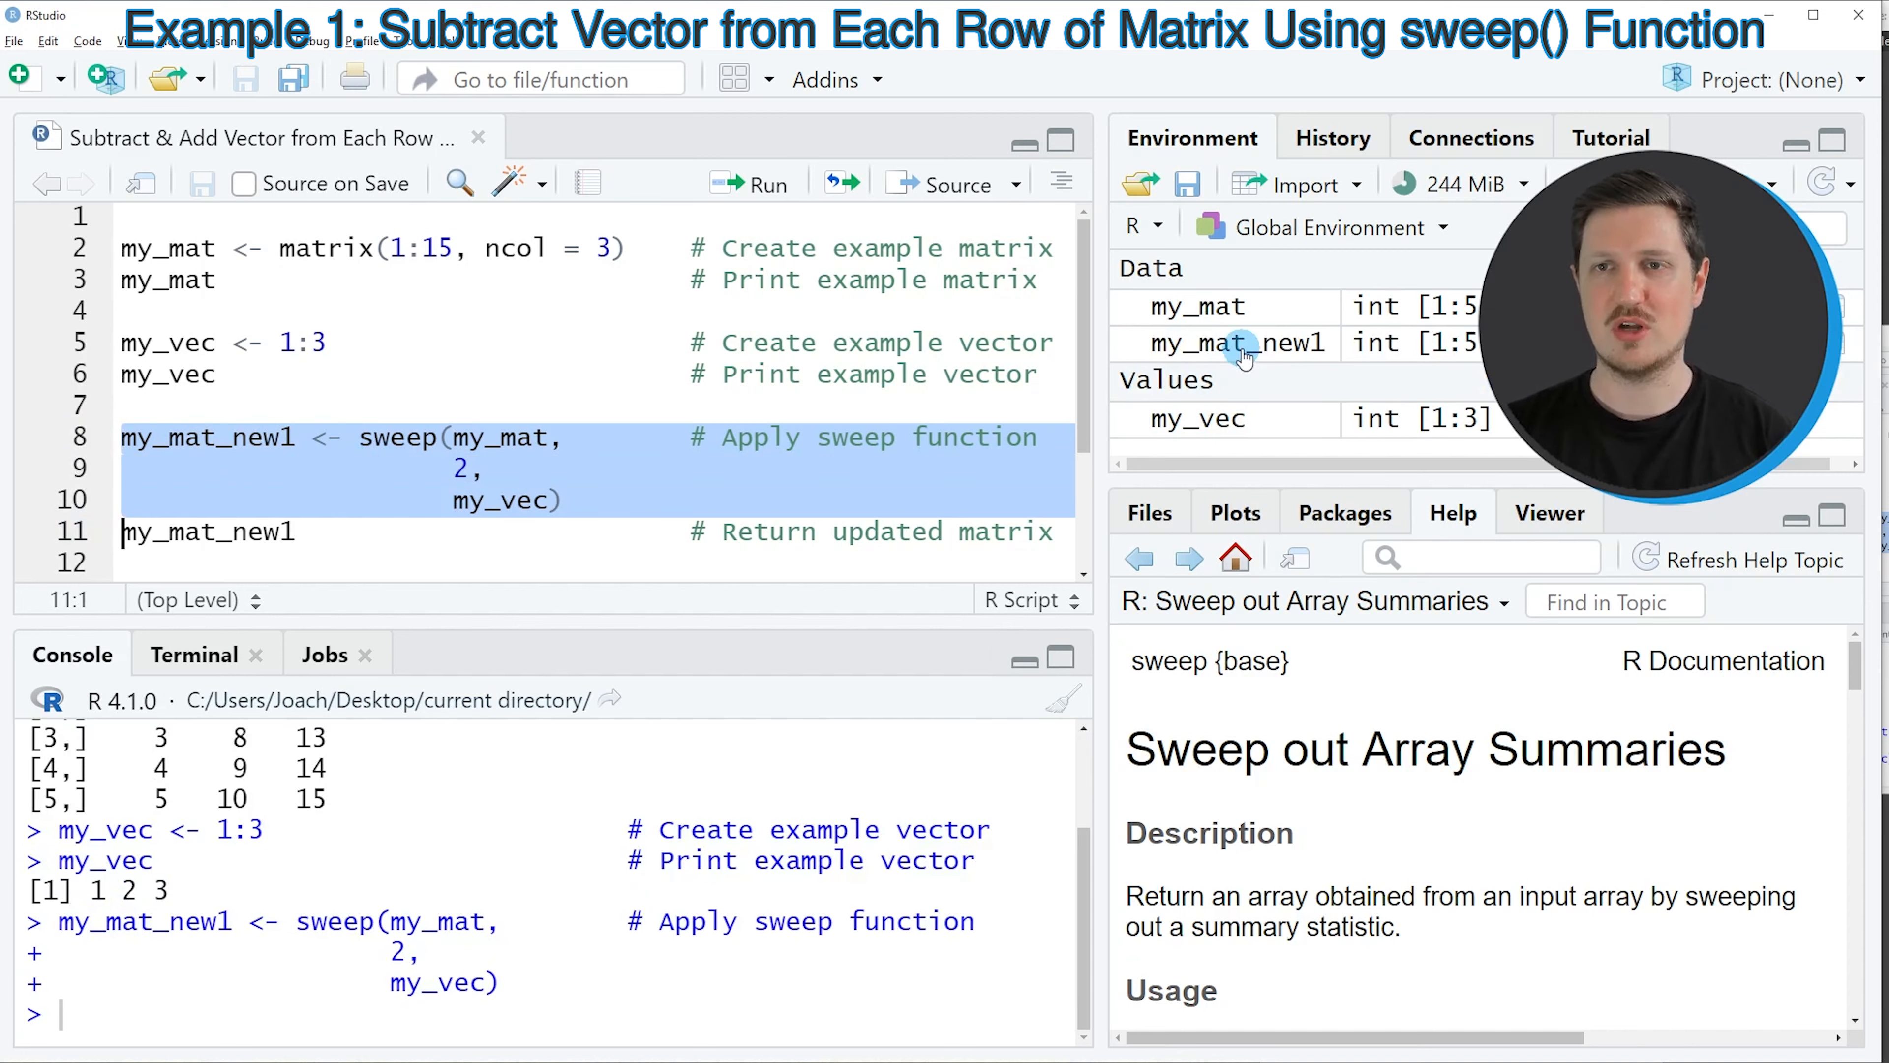
Print my_mat_new1 showing columns 0–4, 4–8, 8–12, with the console maximized
click(247, 532)
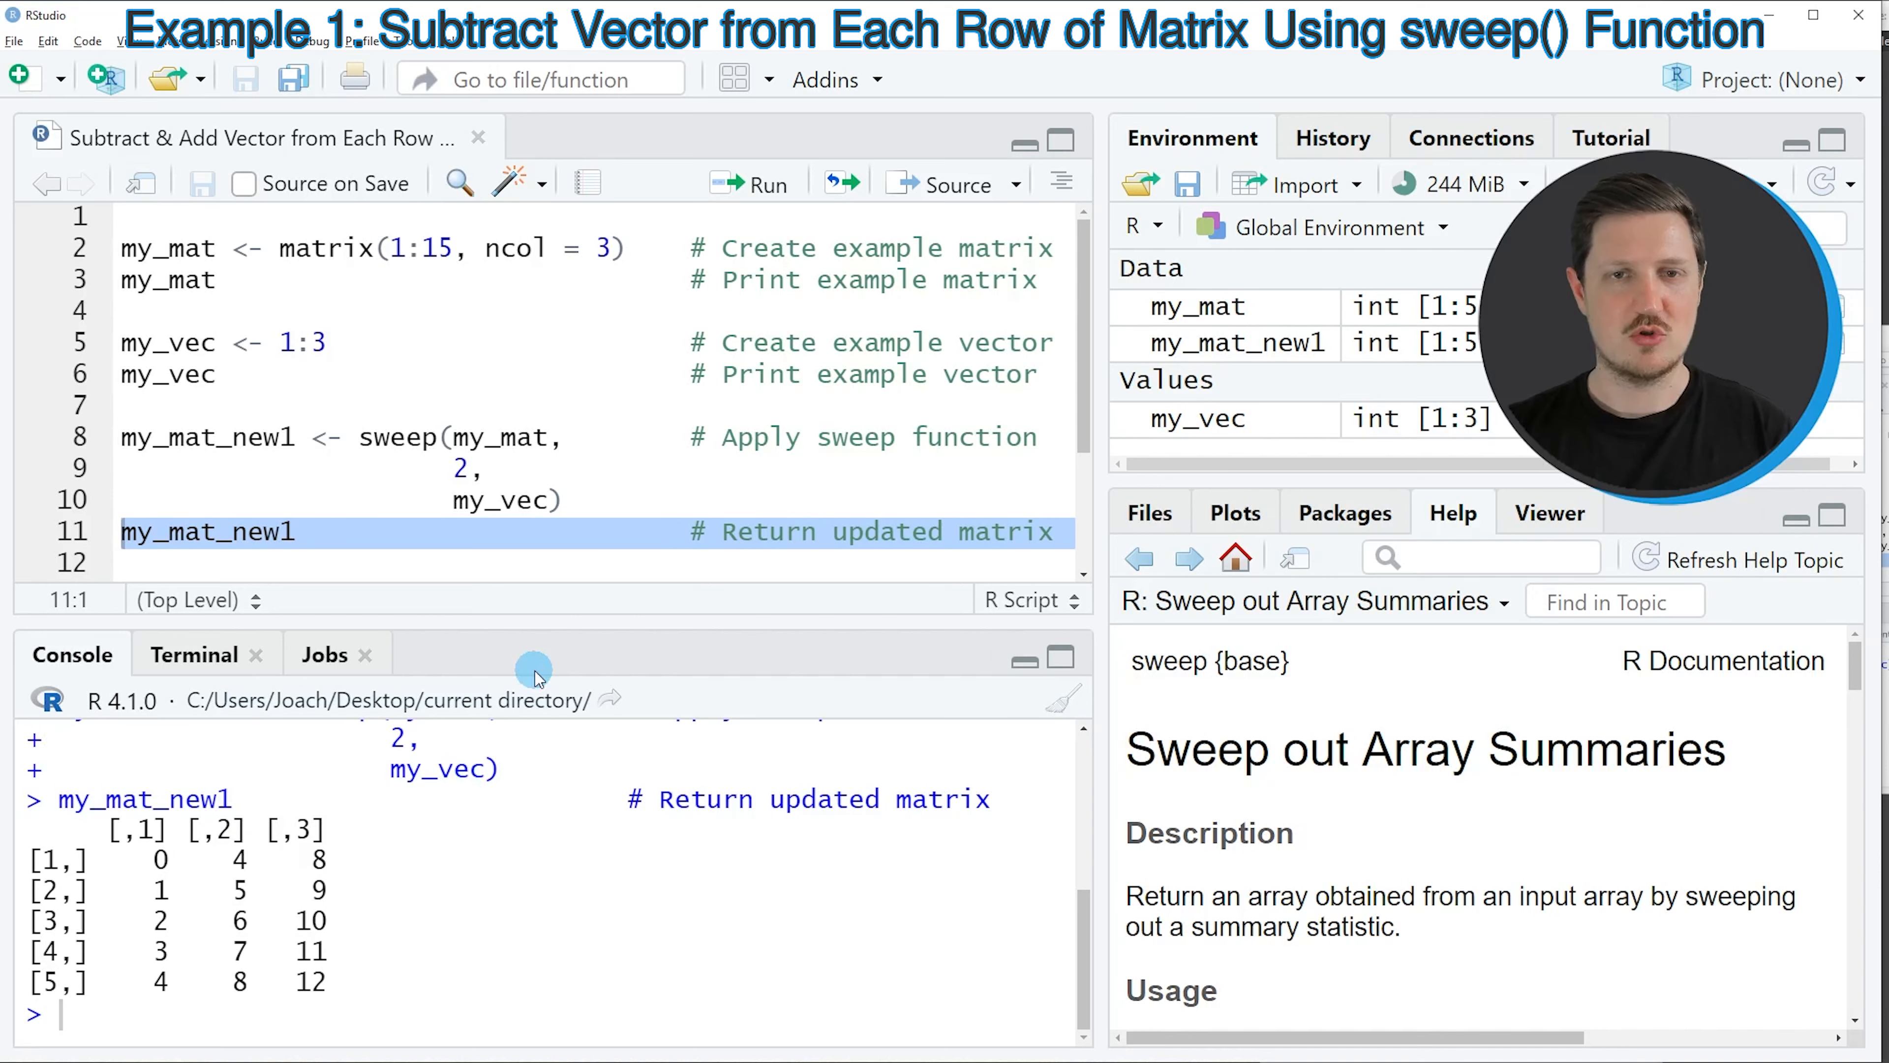
click(1023, 139)
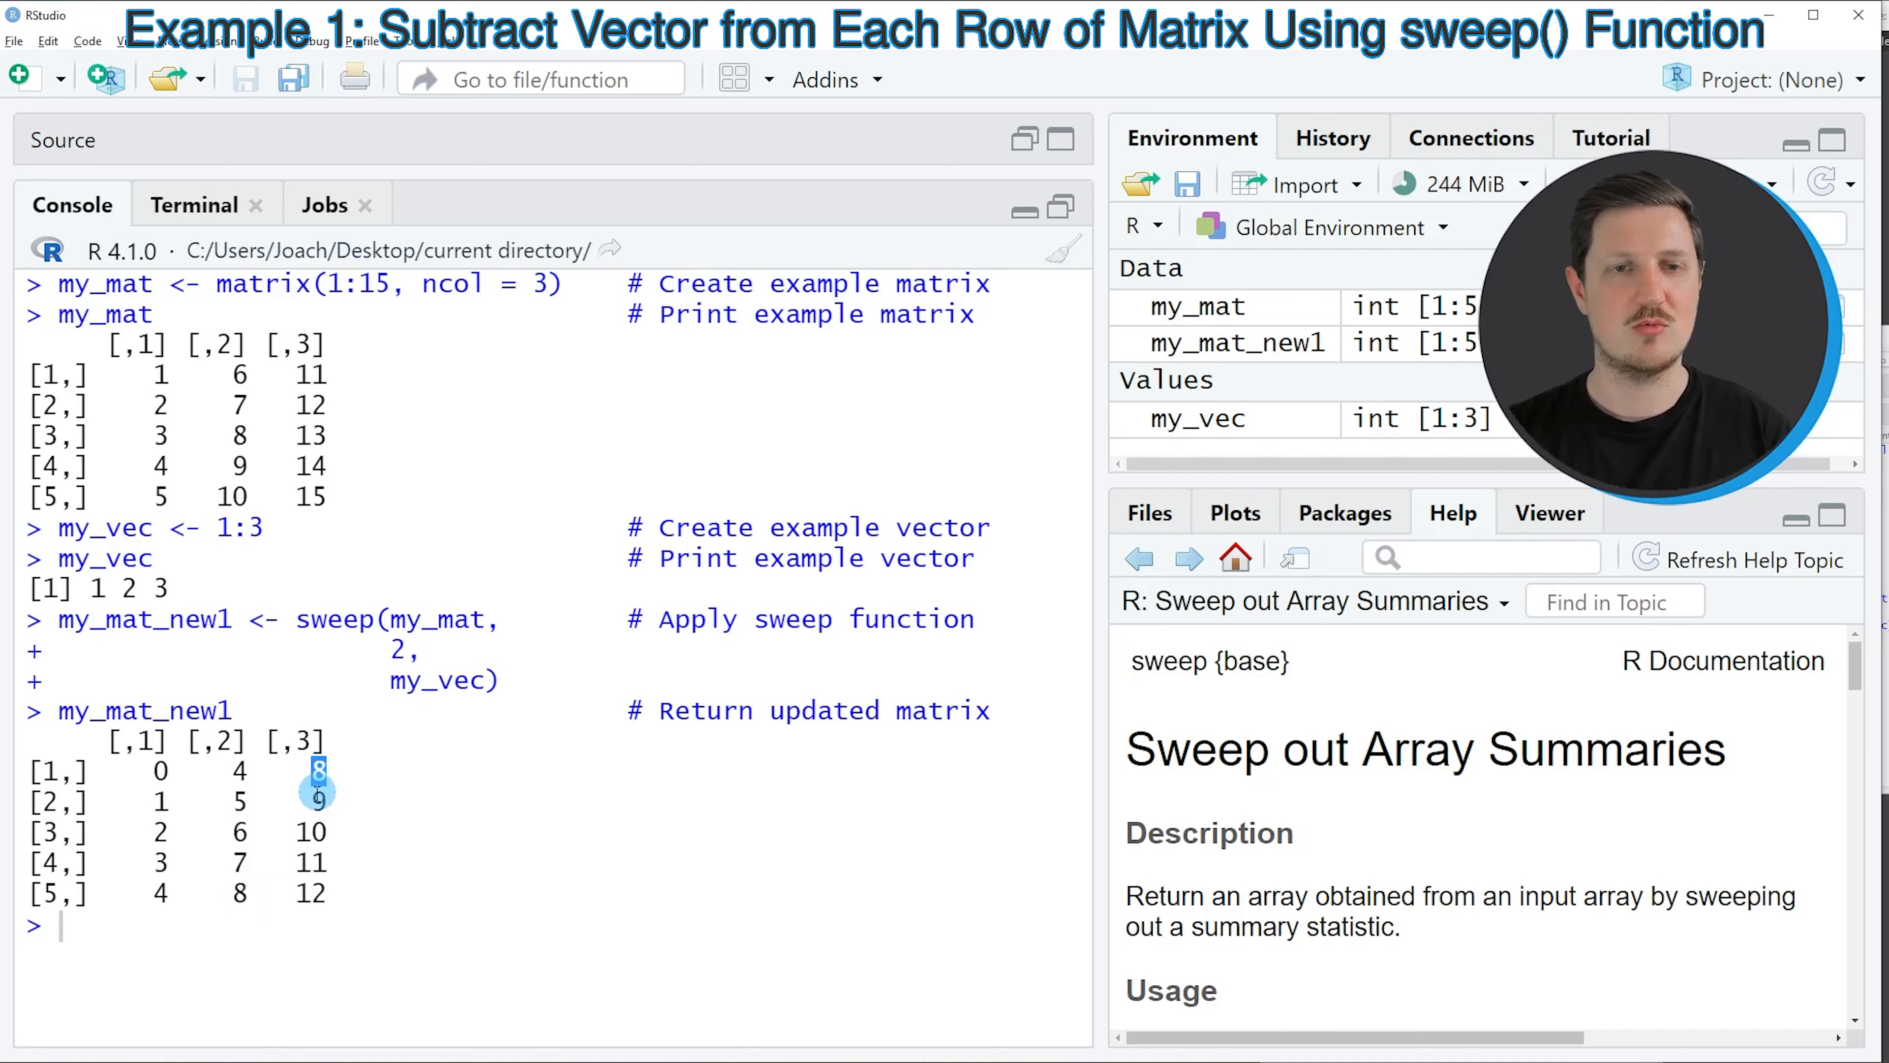
drag(319, 771, 313, 892)
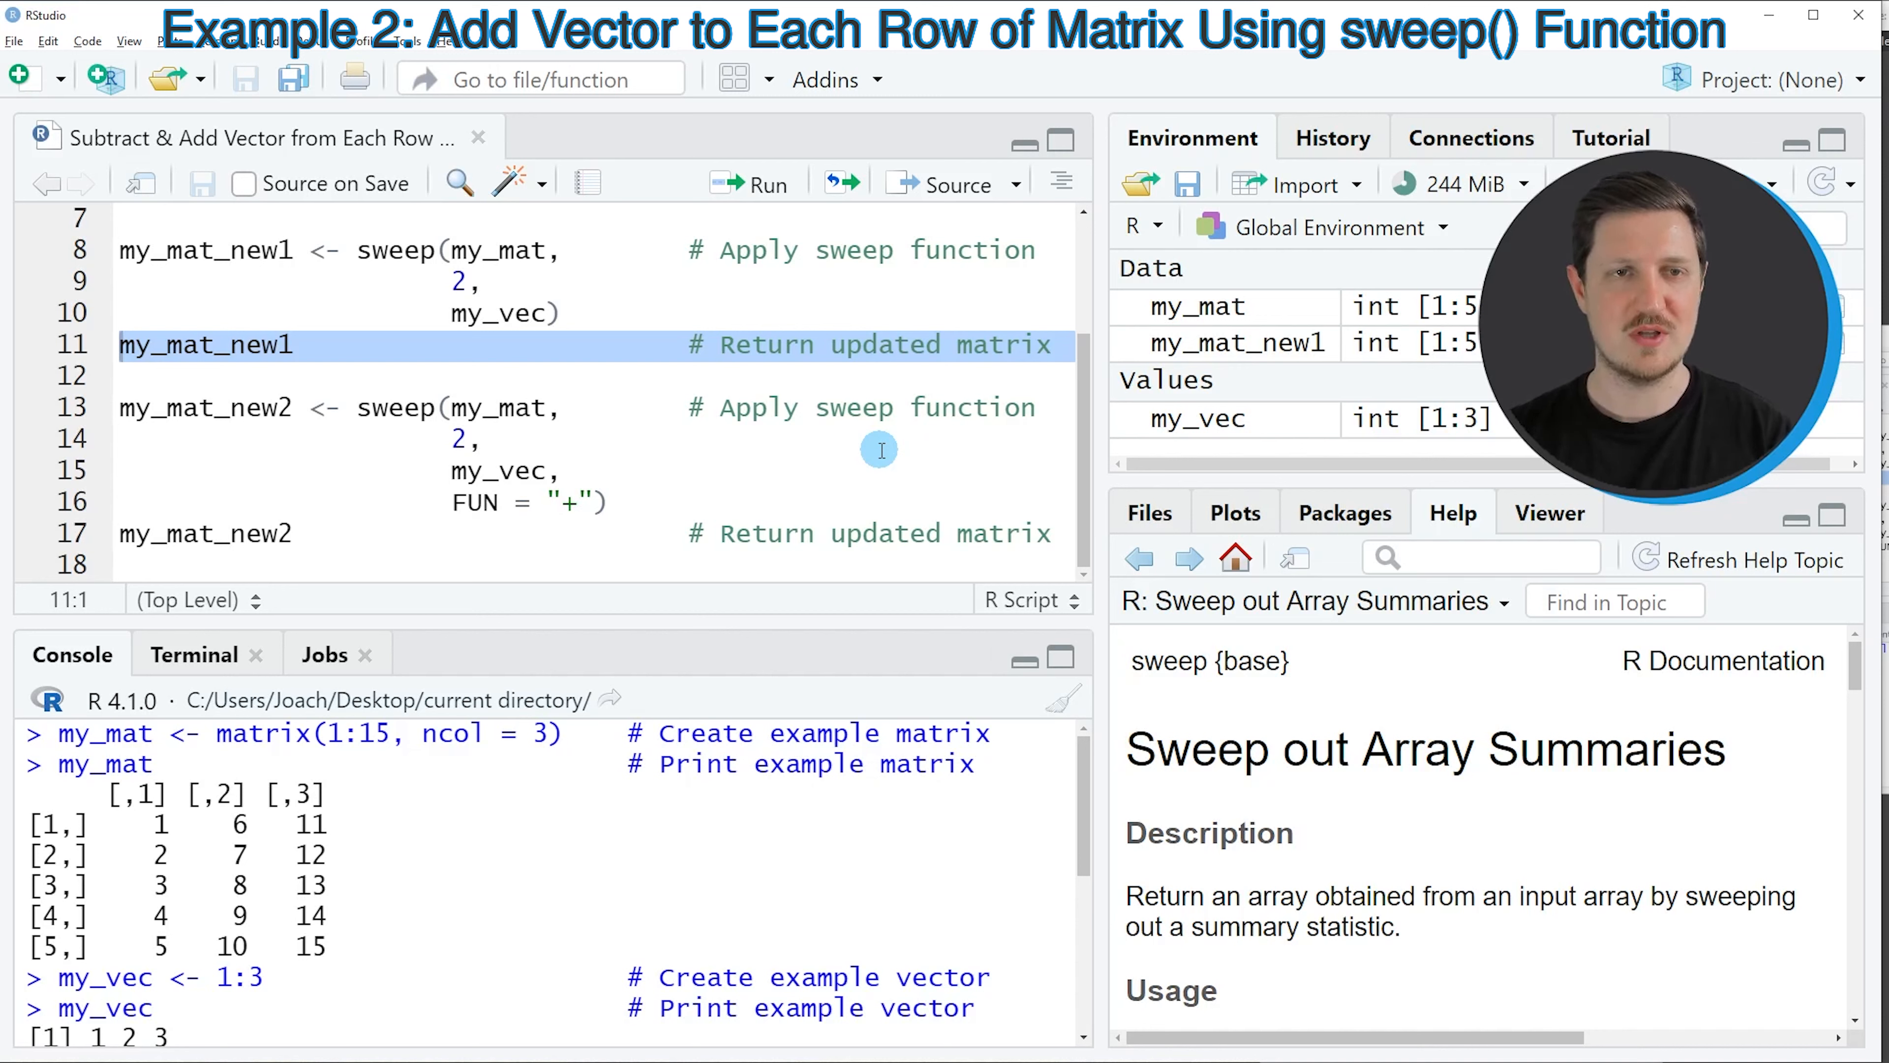
Run the sweep call with FUN = "+" to create and print my_mat_new2 (columns 2–6, 8–12, 14–18)
click(205, 408)
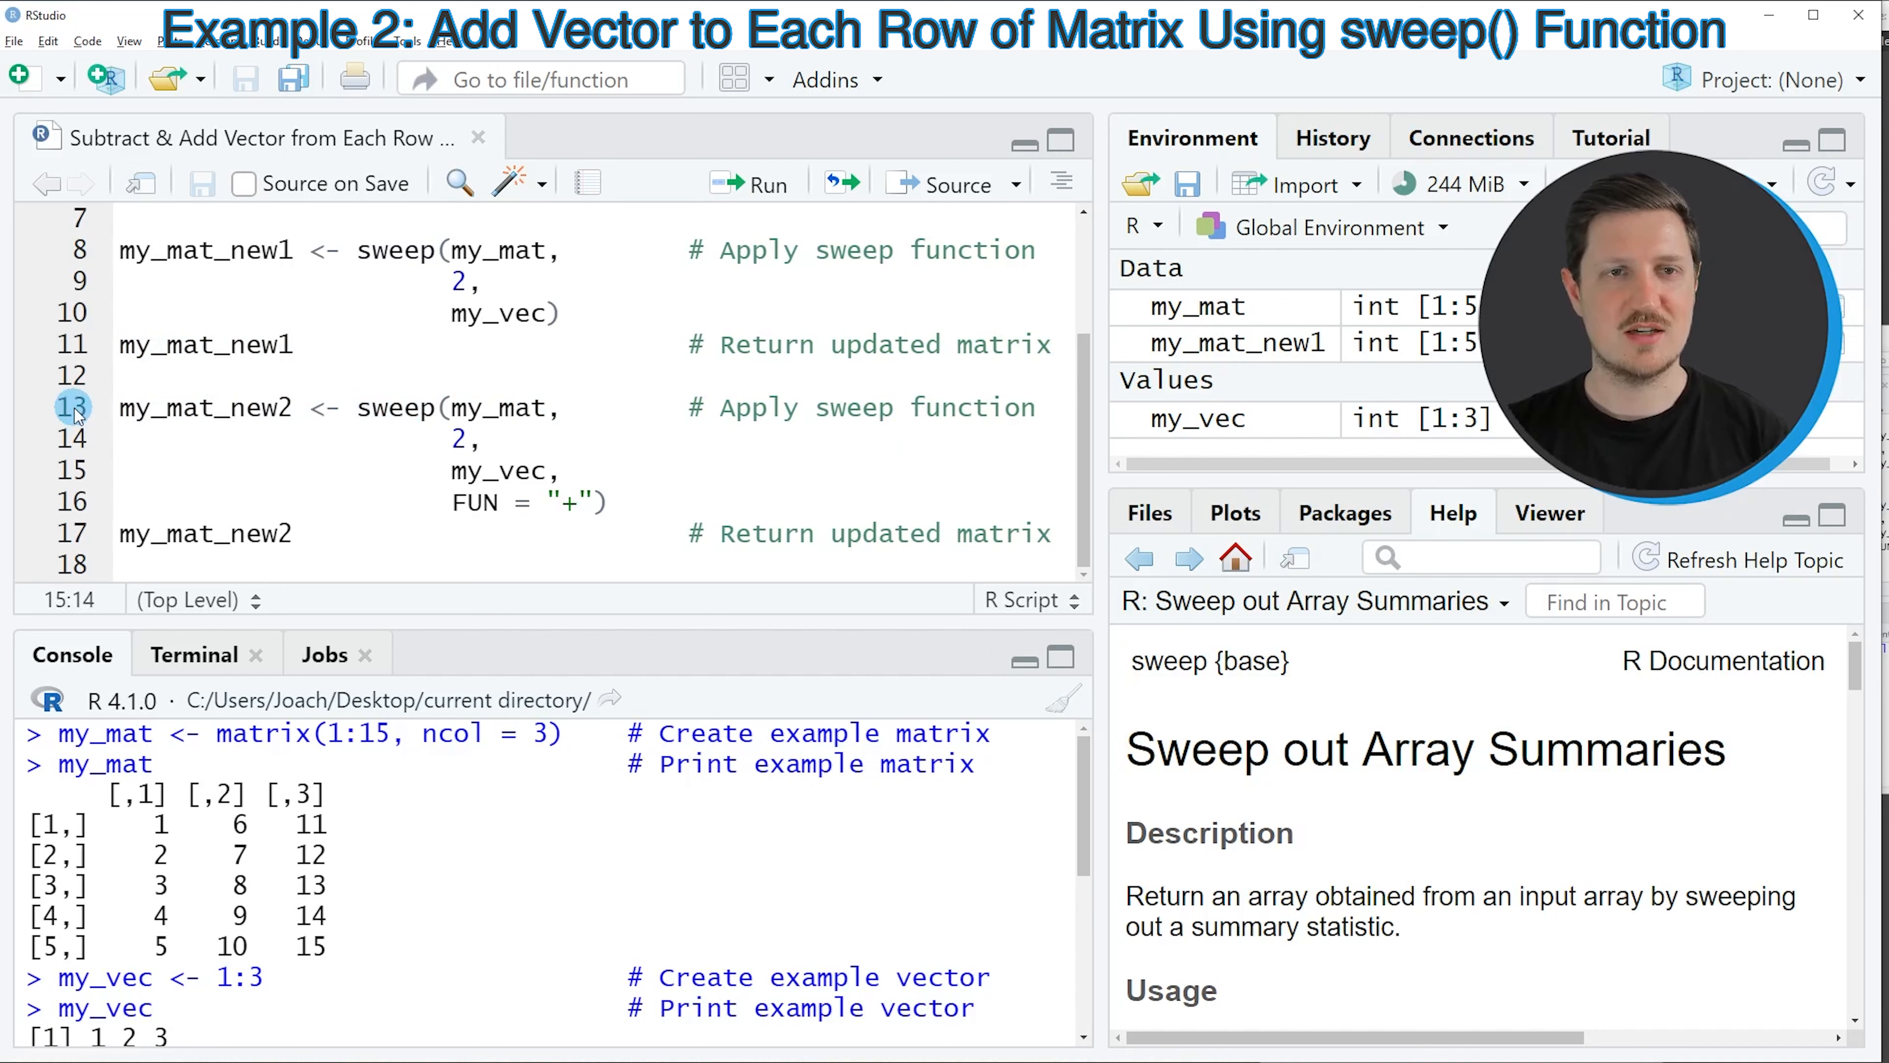
drag(118, 407, 374, 501)
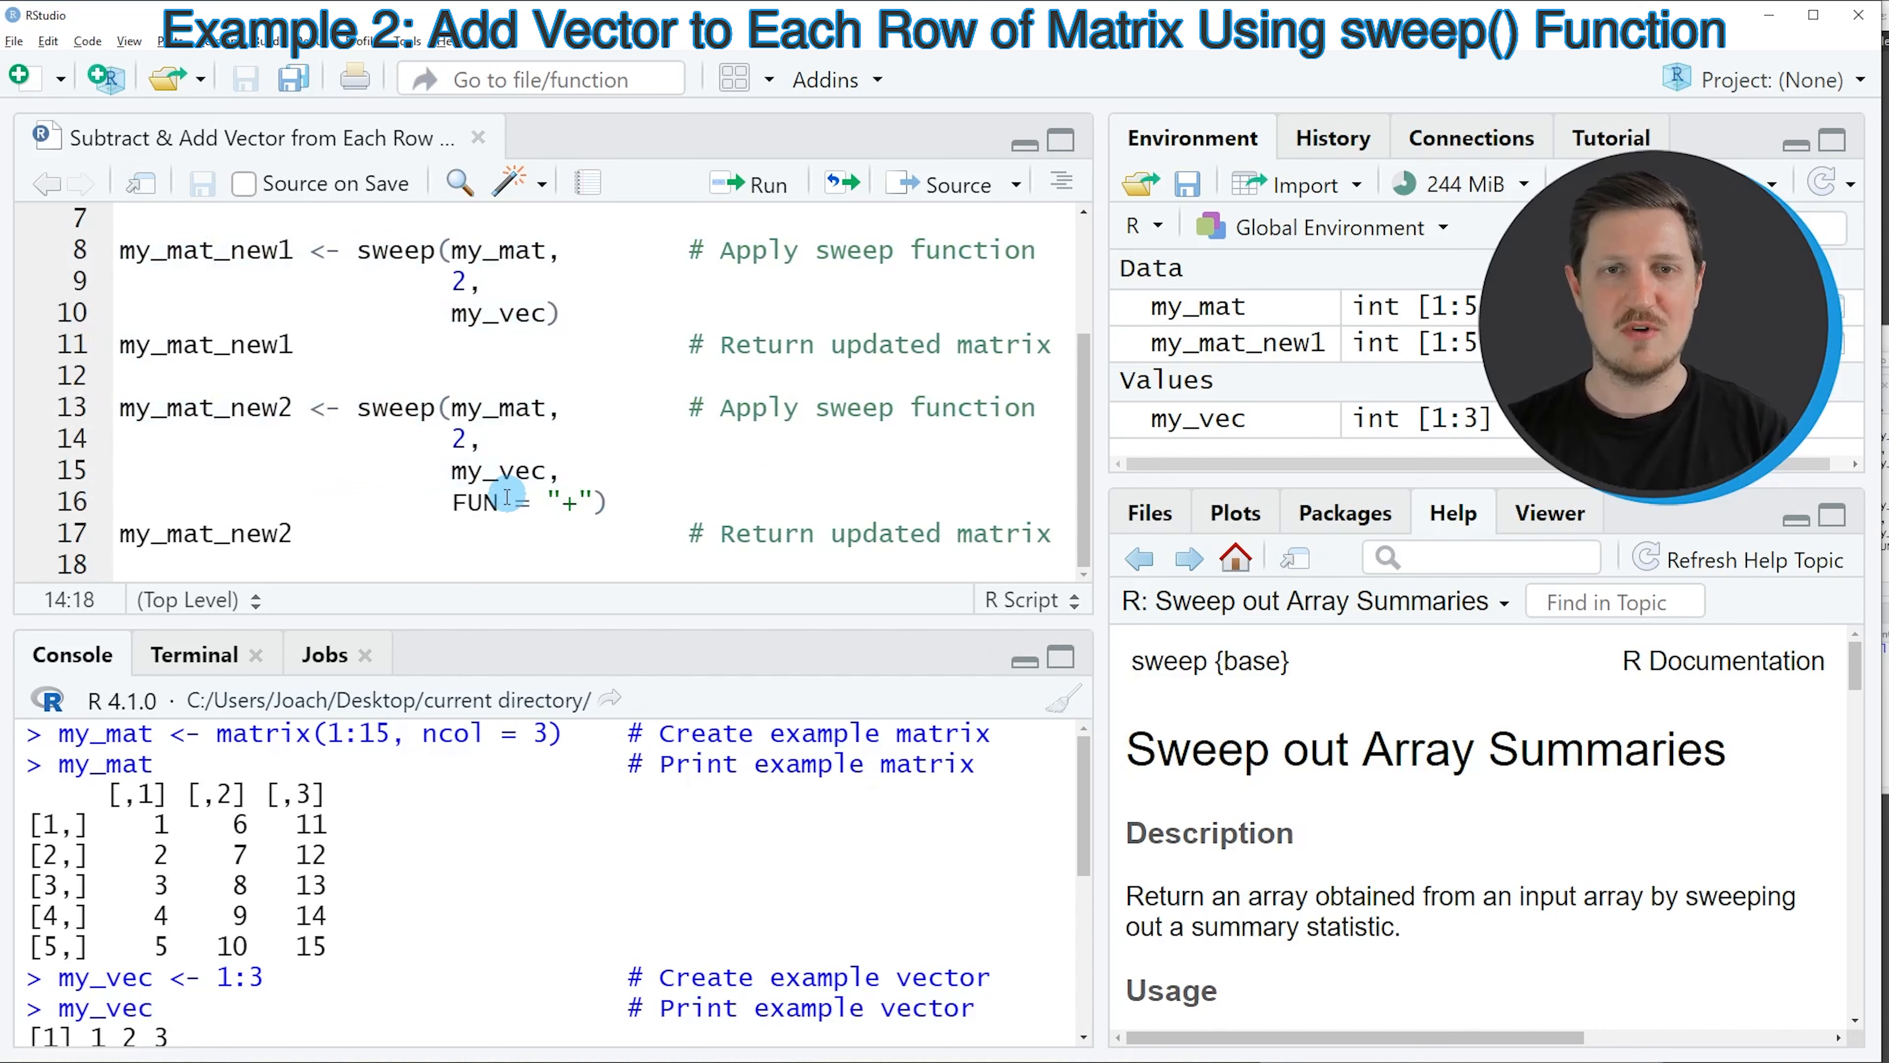
double_click(473, 503)
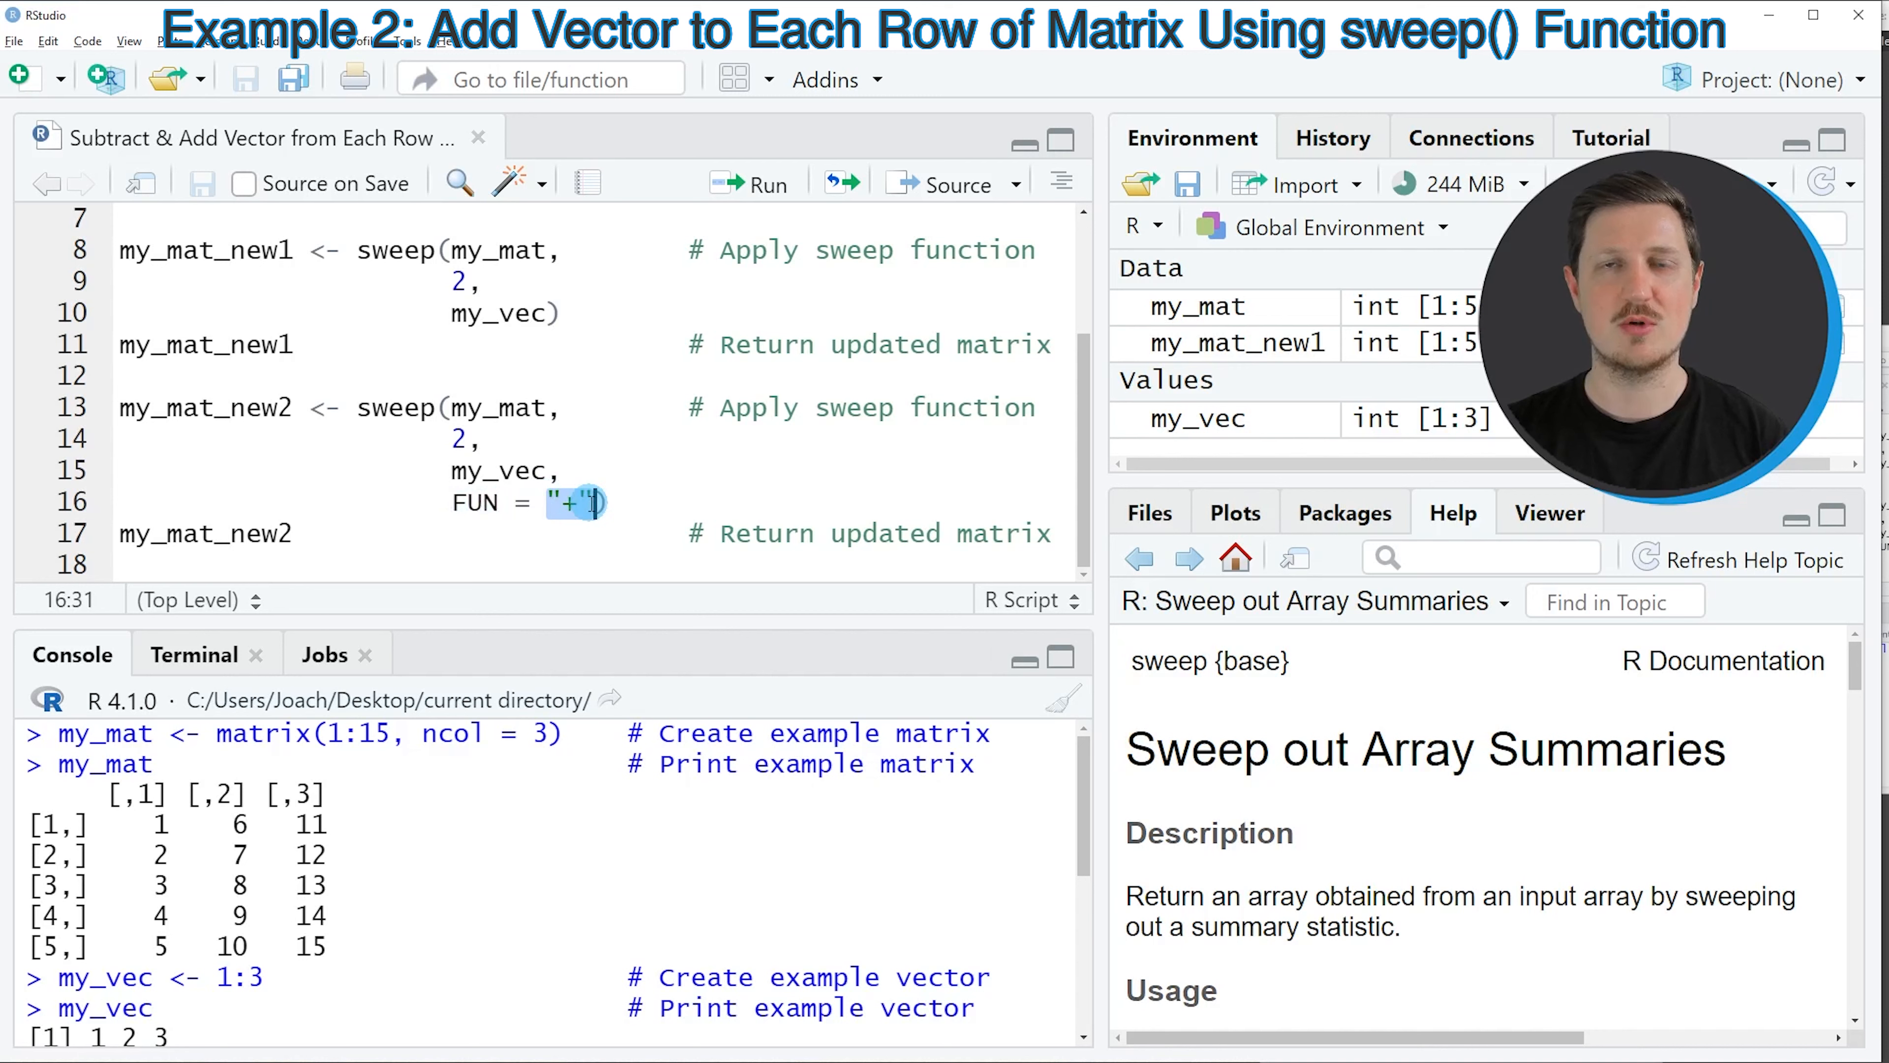
click(415, 474)
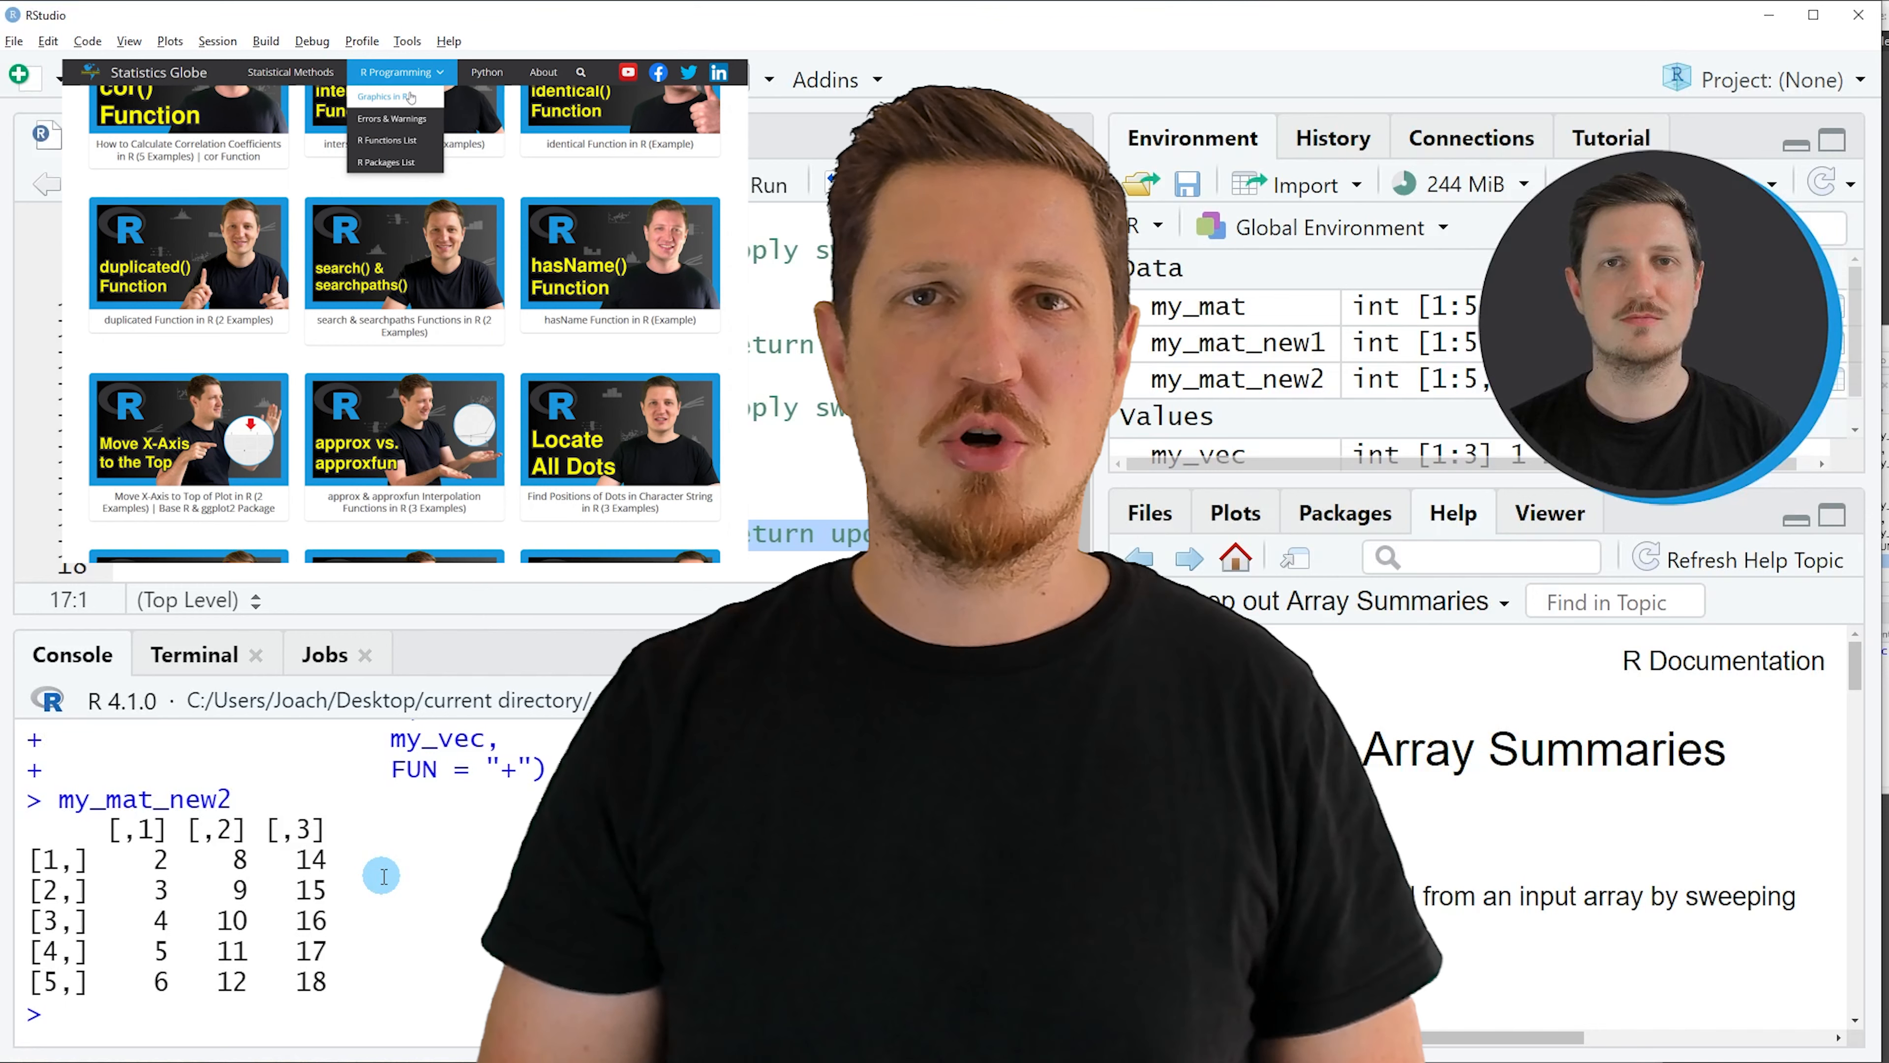
Navigate from the R Programming menu to the Graphics in R gallery page
click(383, 96)
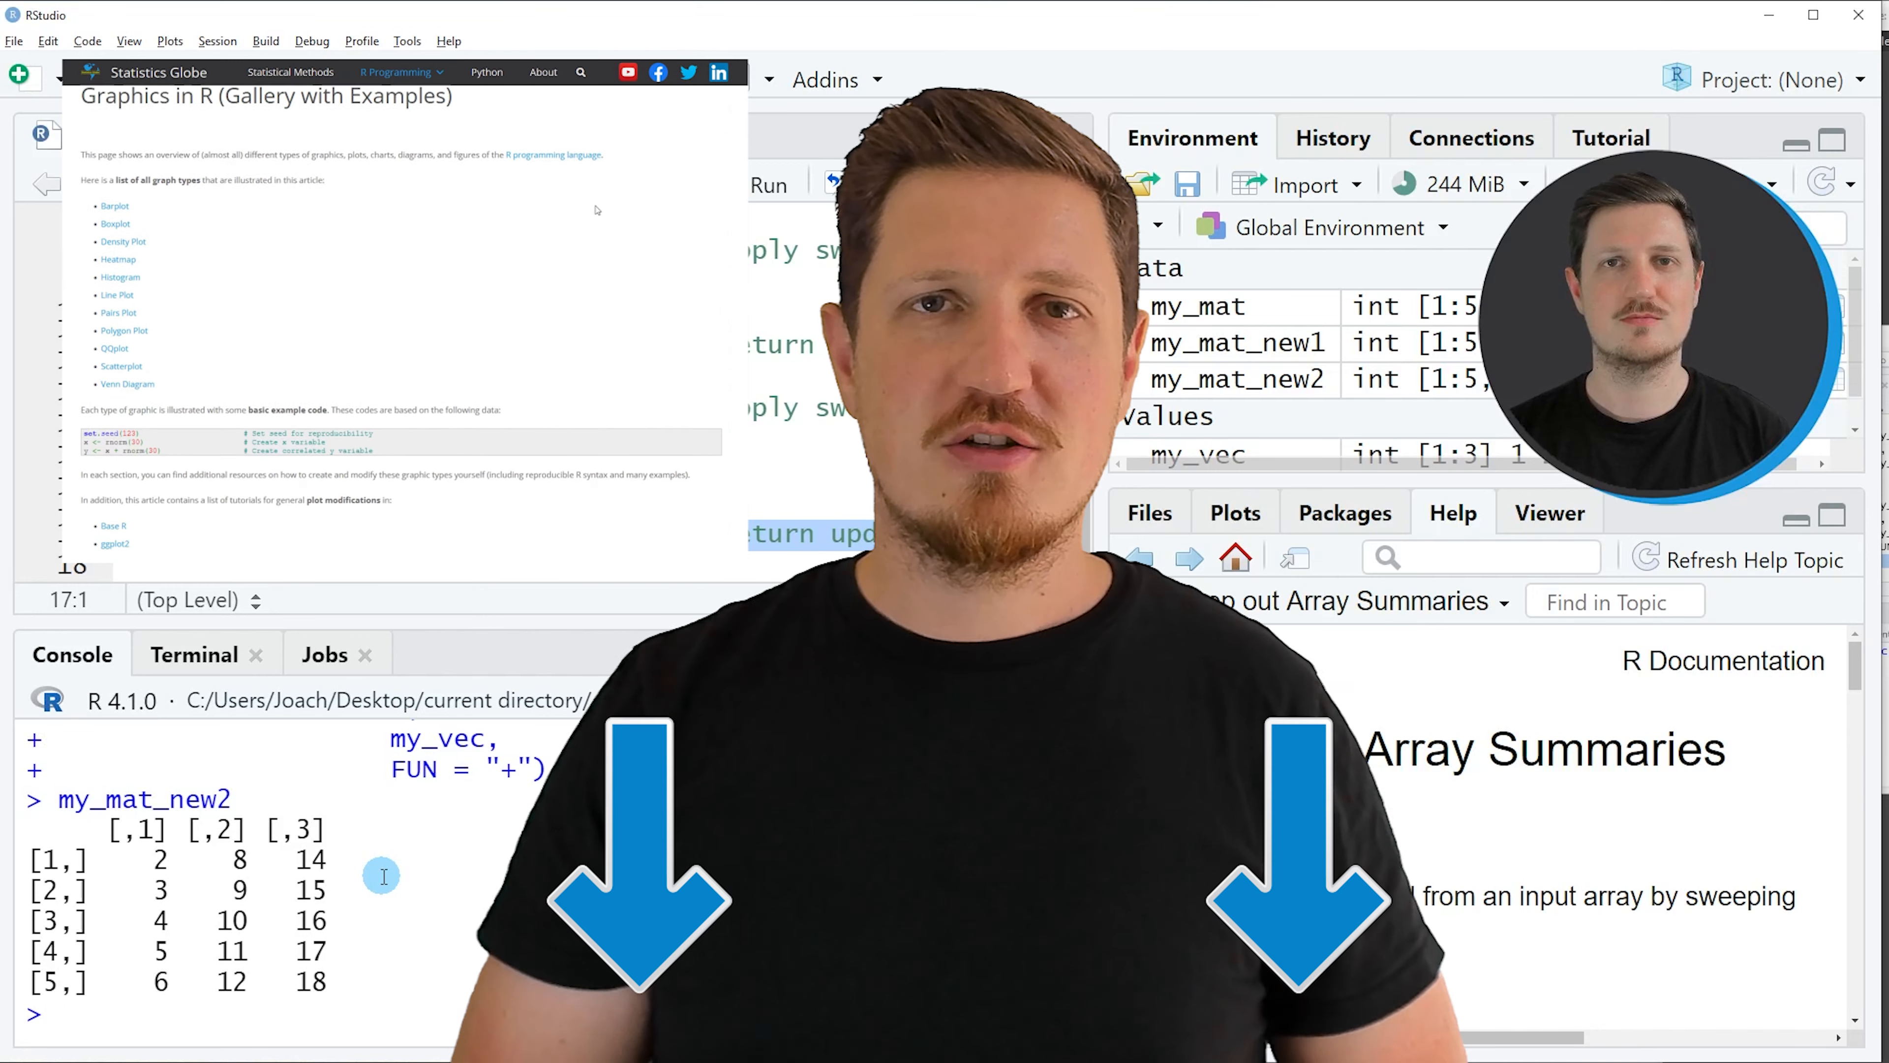
click(114, 204)
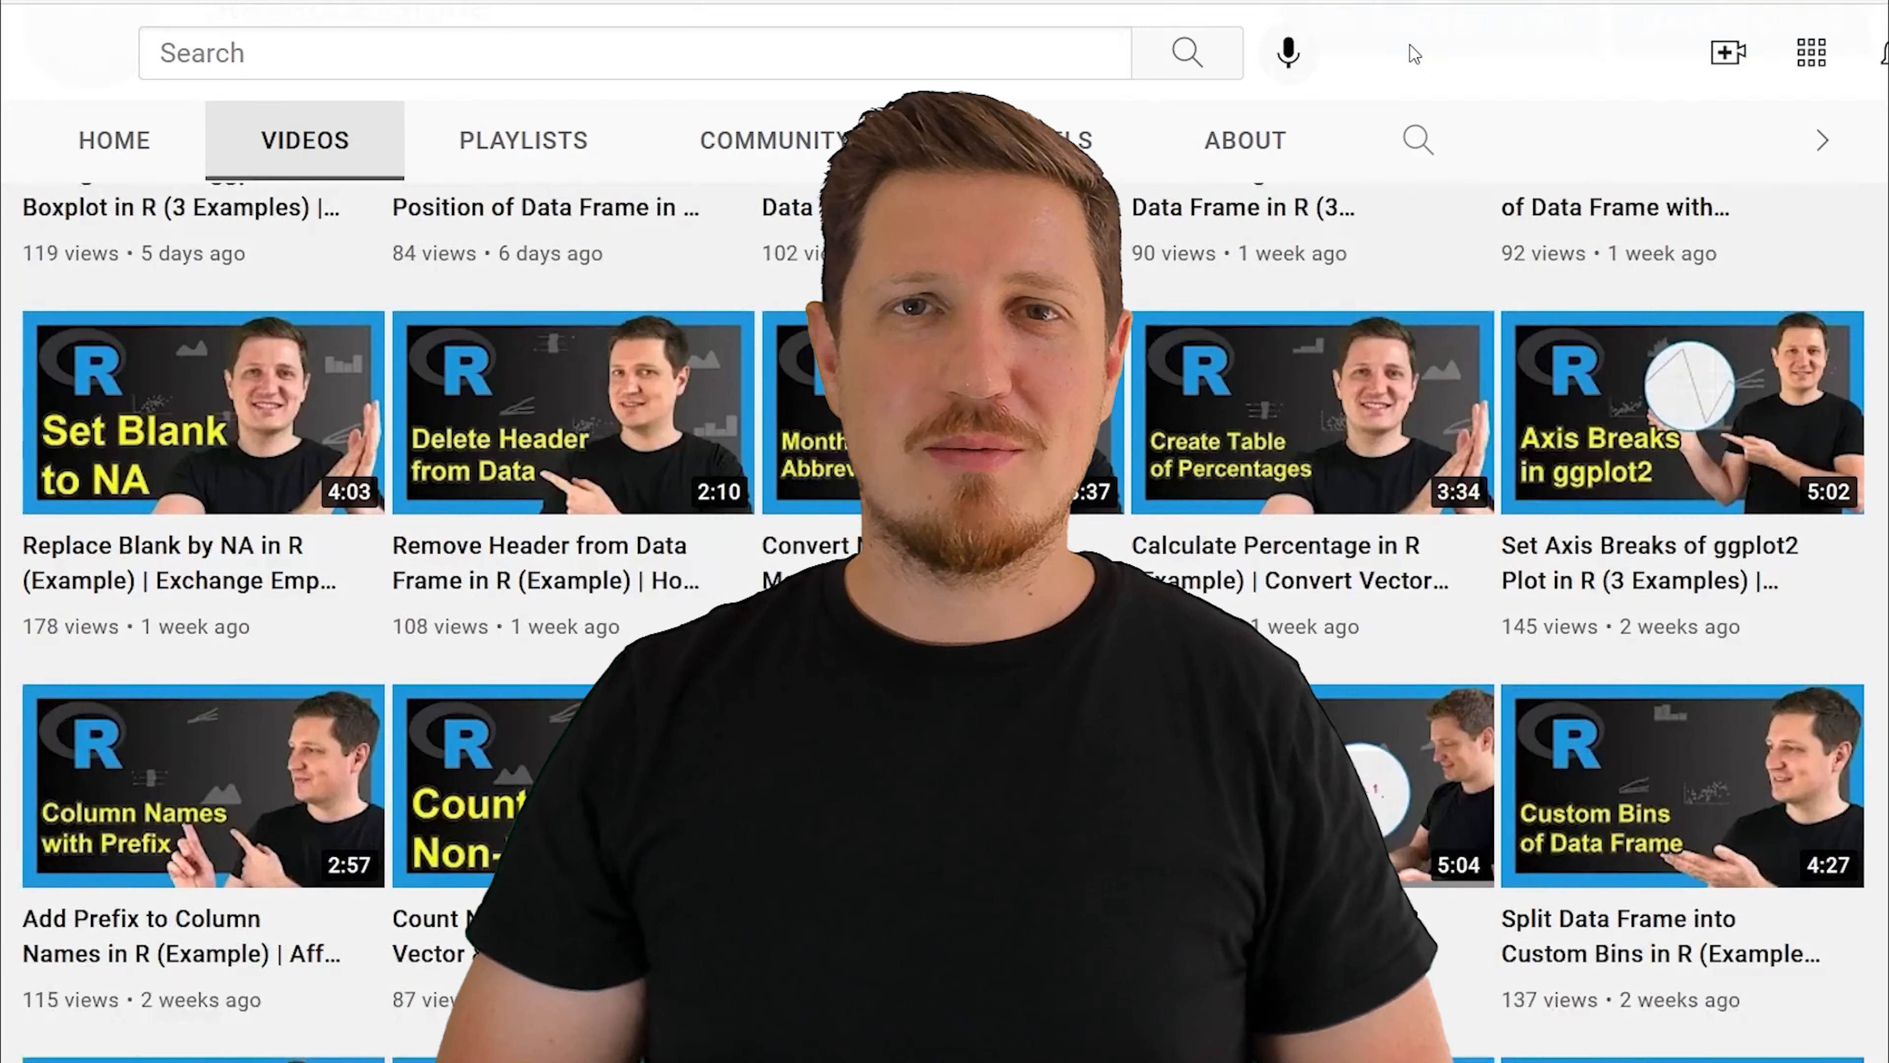
scroll(down, 3)
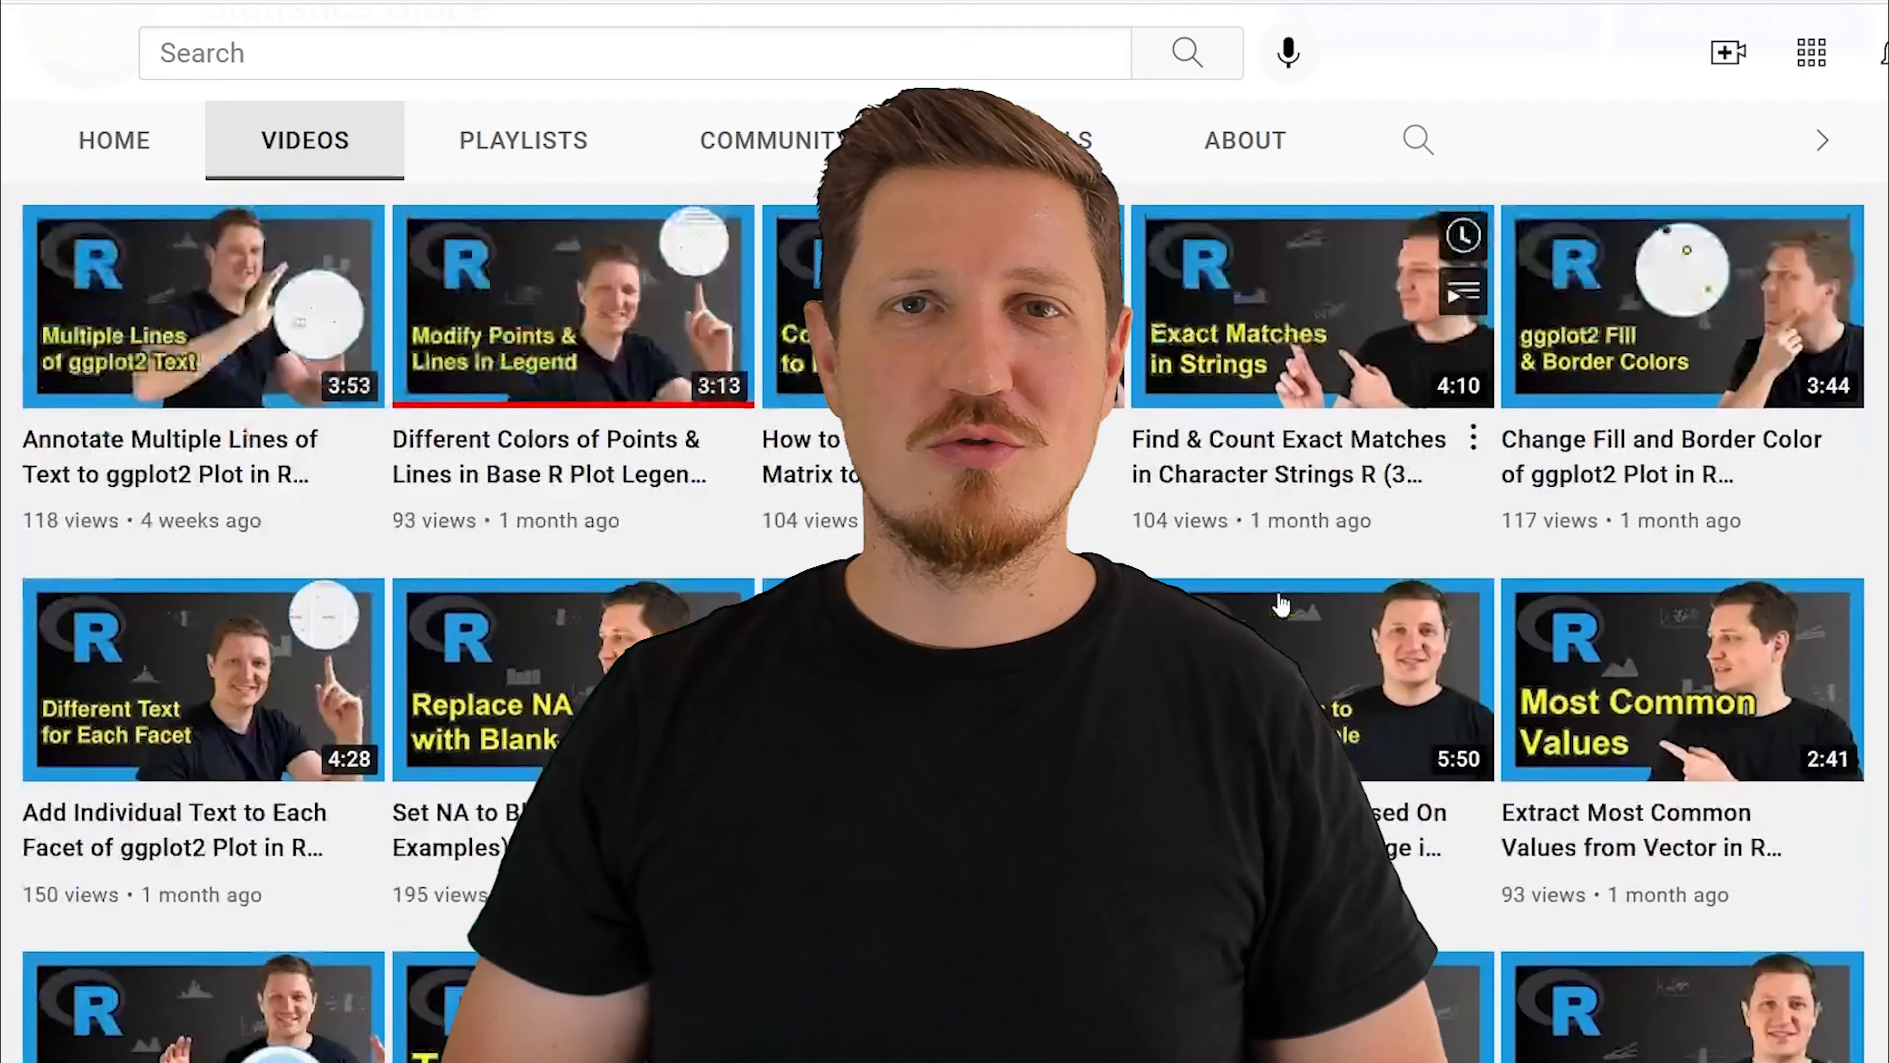
scroll(down, 3)
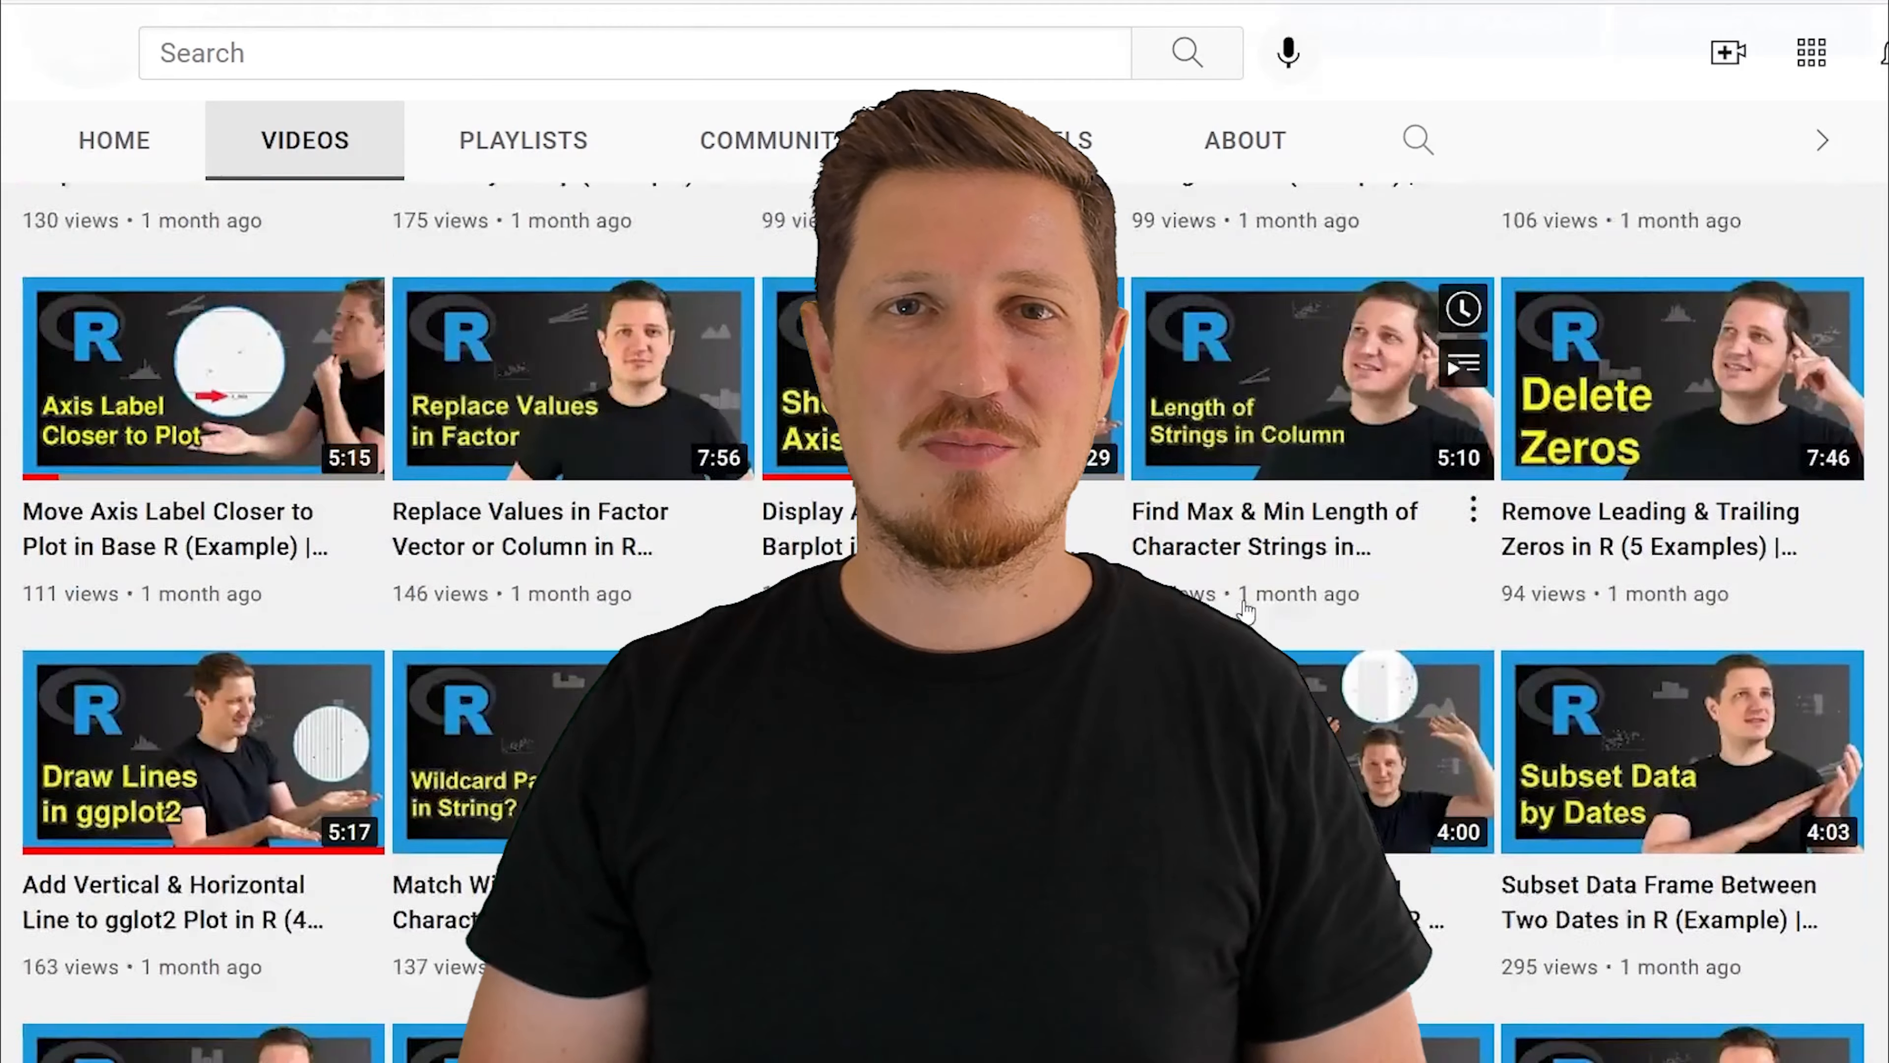
scroll(down, 3)
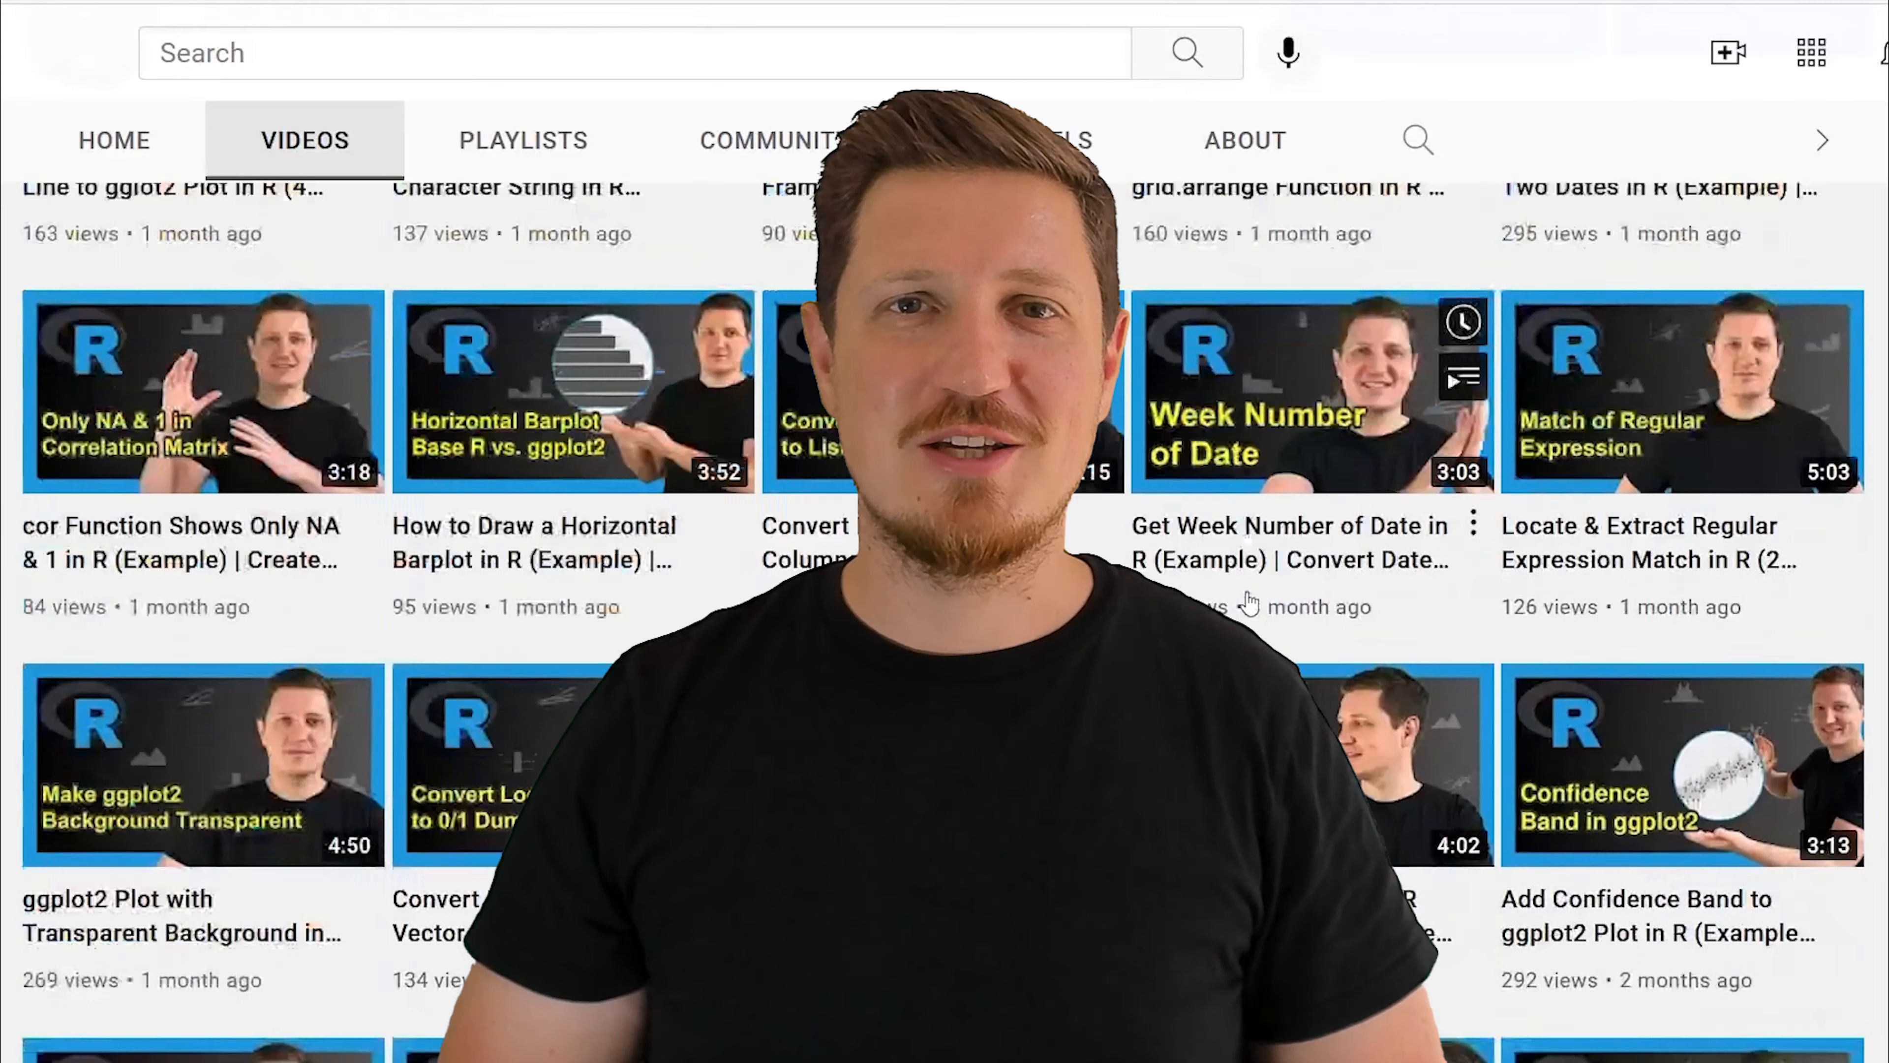